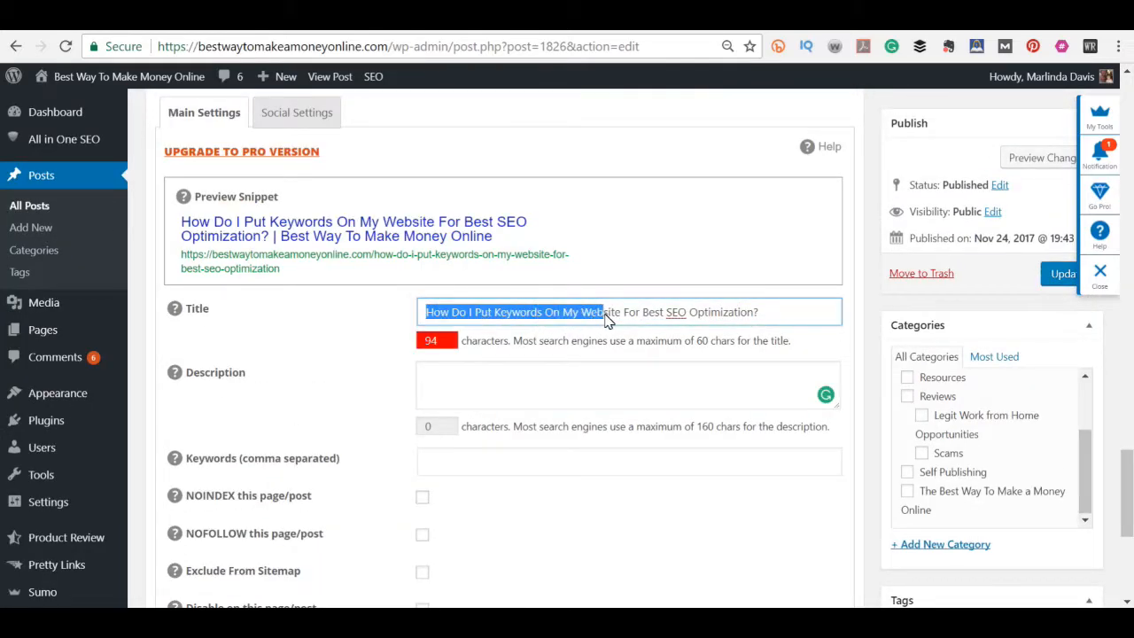
Step: Enter the description 'Learn the answer to your question, How Do I Put Keywords On My Website…Get step by step instructions here.'
text(Learn the answer to your question)
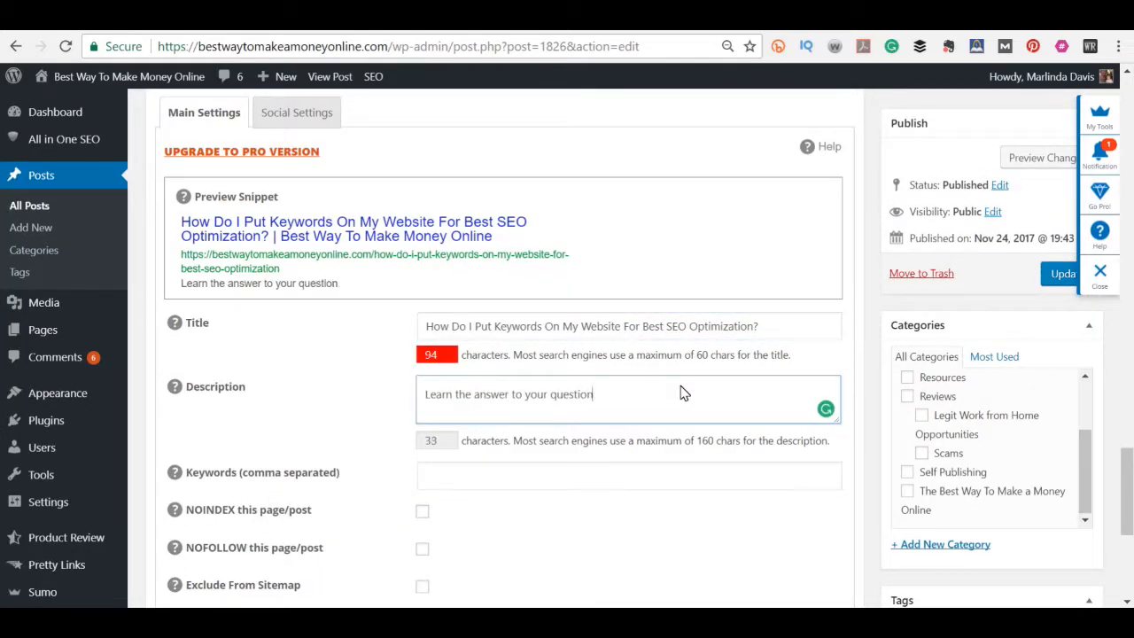
text(, How Do I Put Keywords On My Website For Best SEO Optimization.)
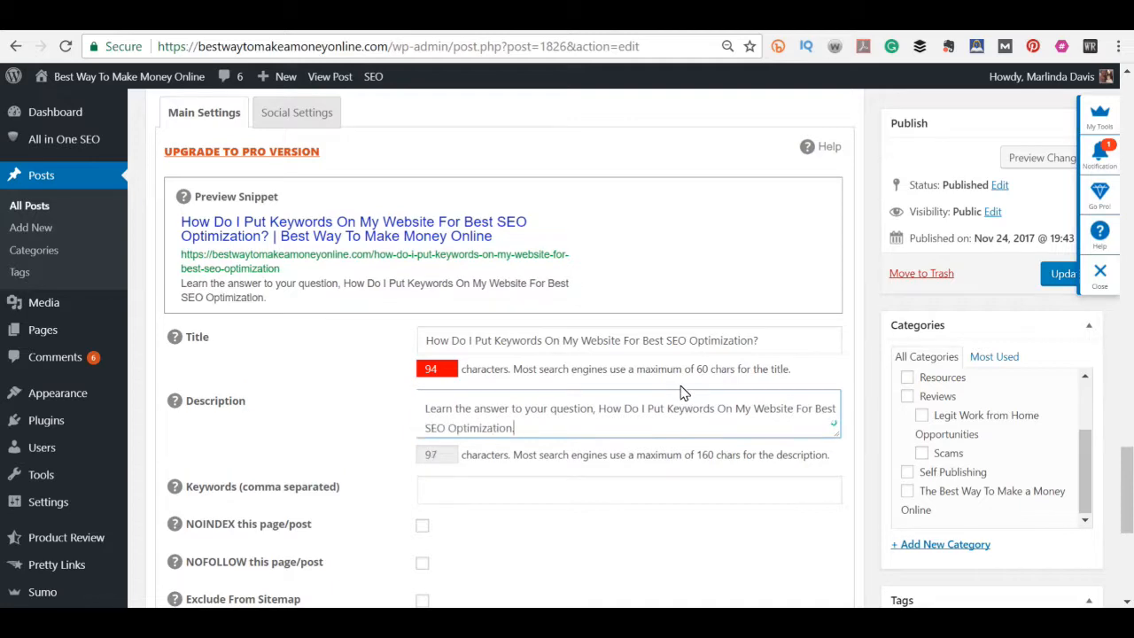
text(Get step by step instructions here.)
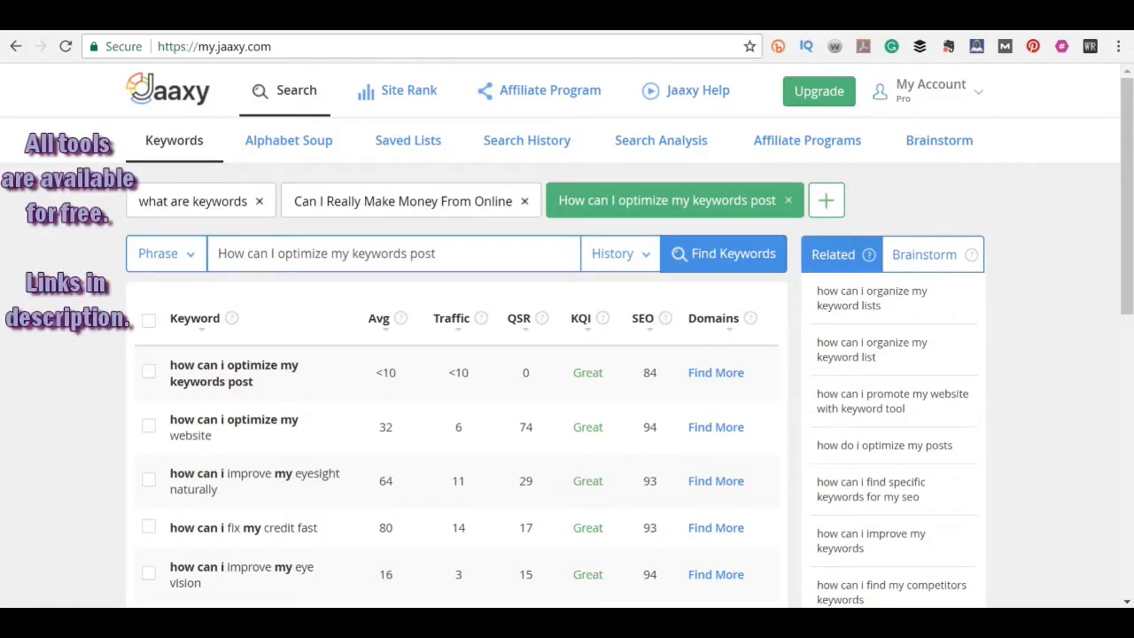
mouse_move(27, 412)
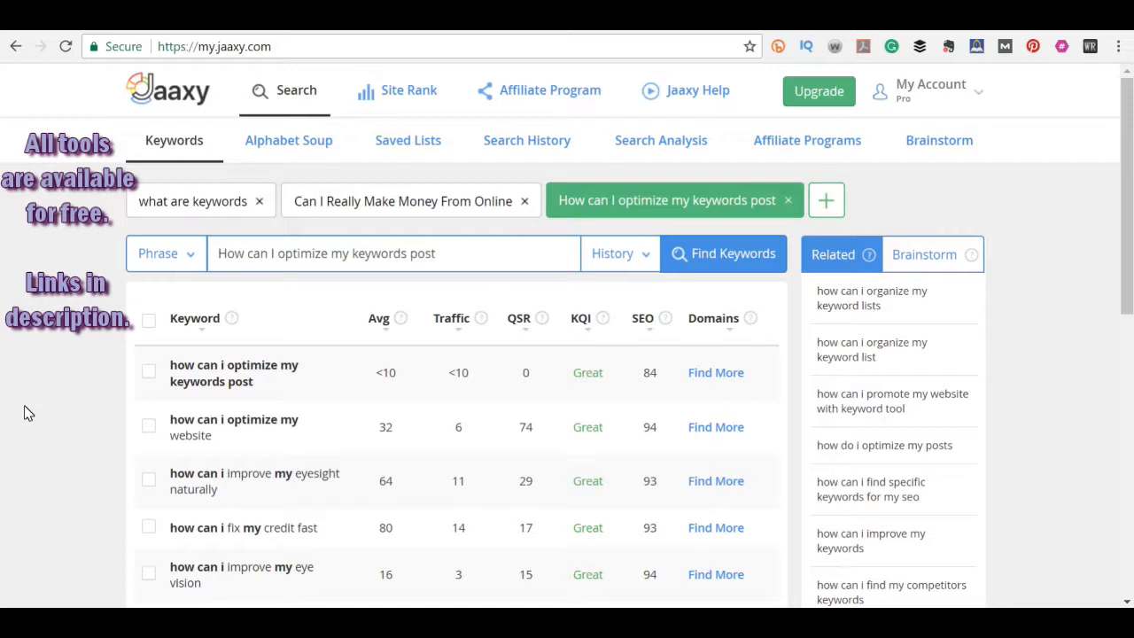
mouse_move(353, 169)
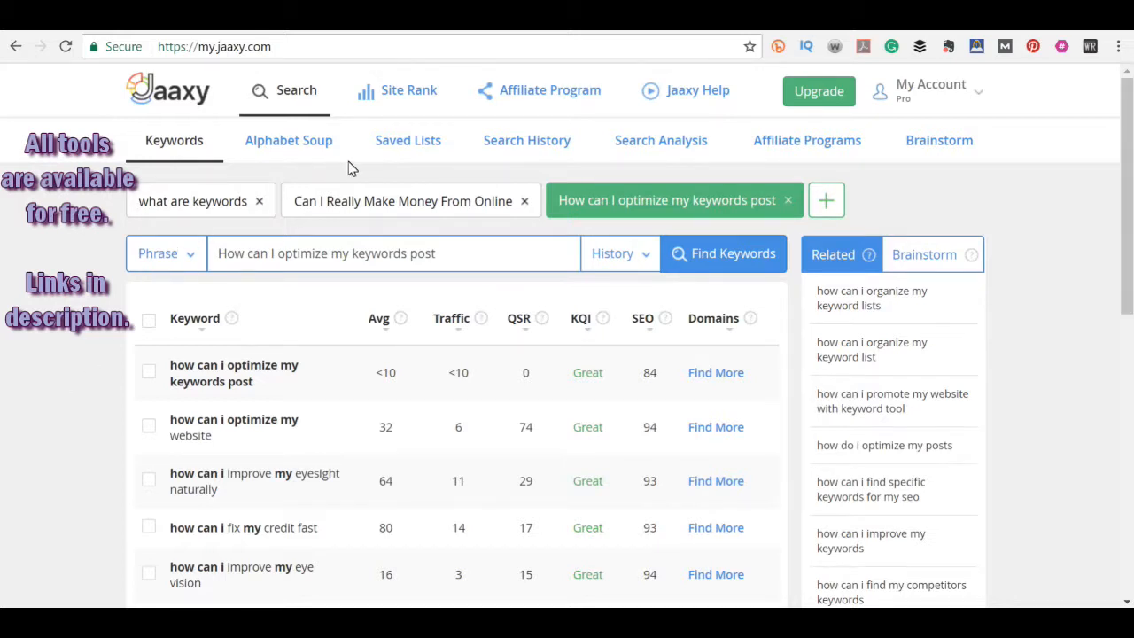
Step: View the saved Keyword Ideas list and select 'how do i put keywords on my website'
click(723, 253)
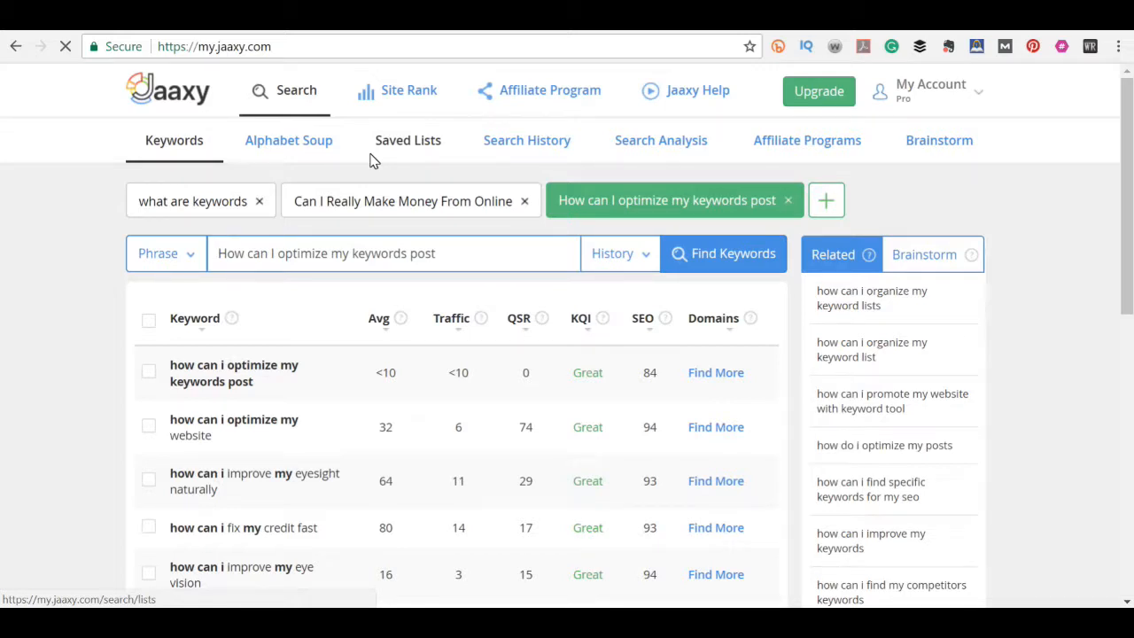
click(407, 140)
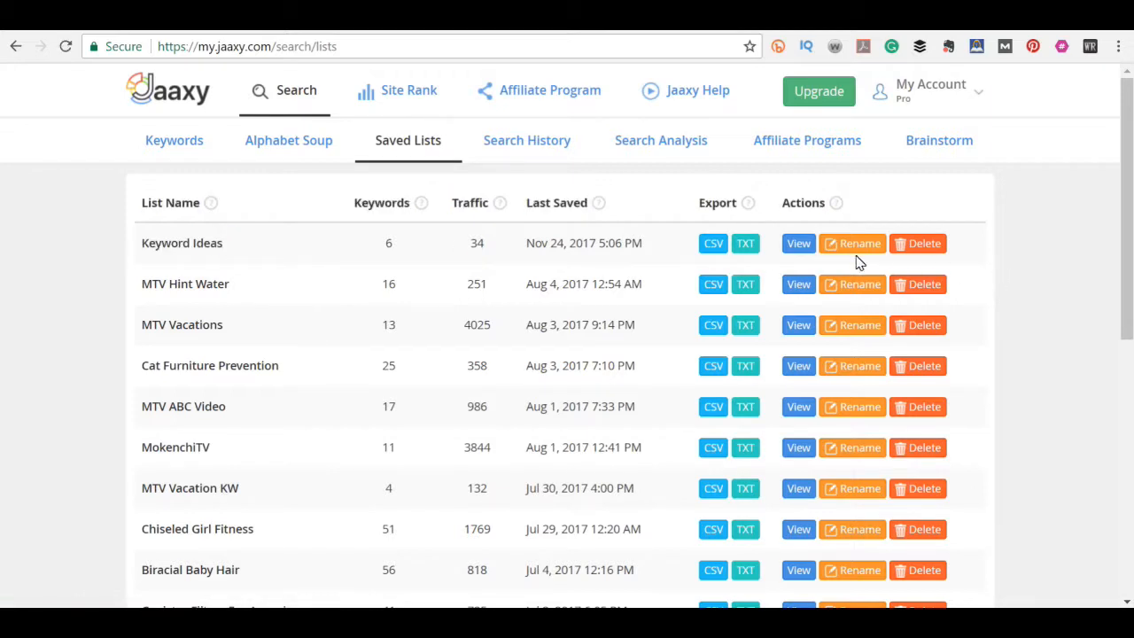
click(798, 243)
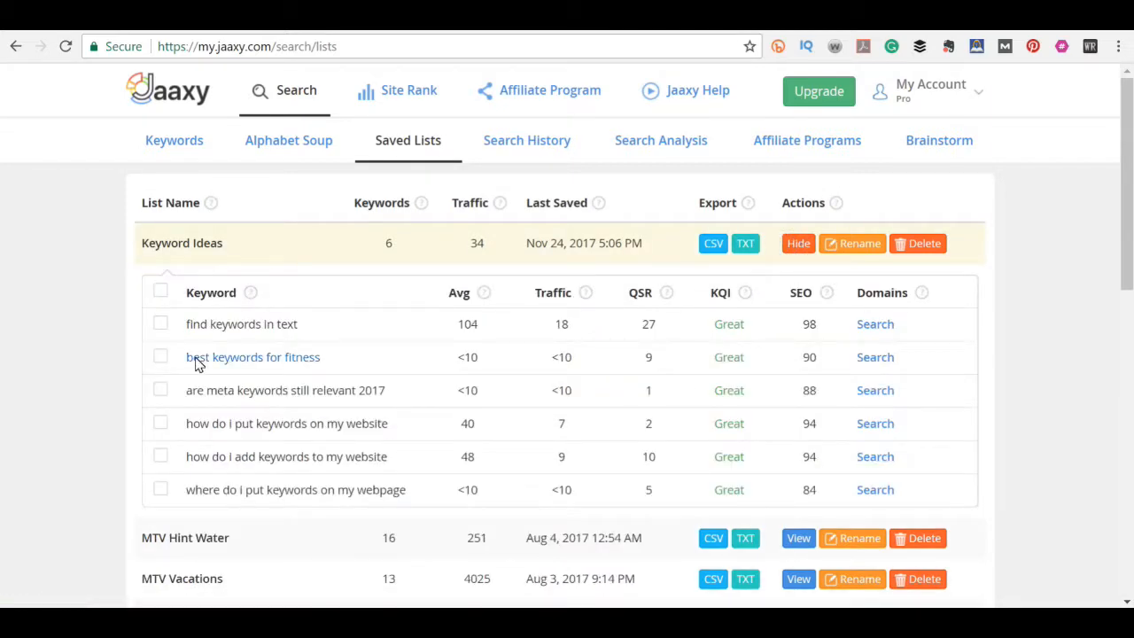
mouse_move(425, 381)
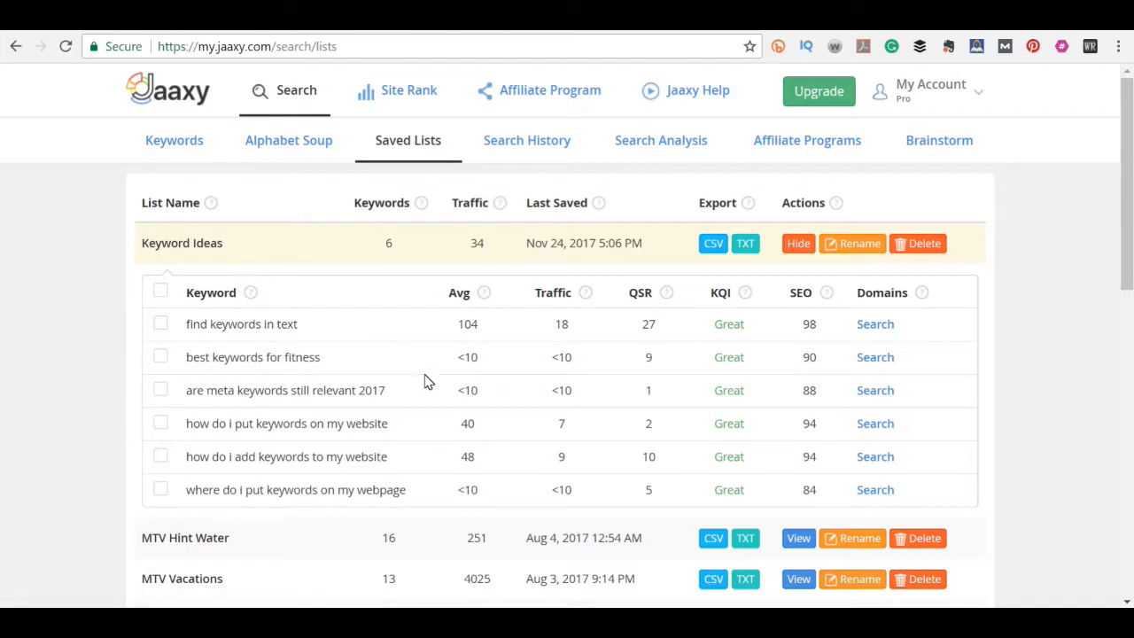
mouse_move(443, 442)
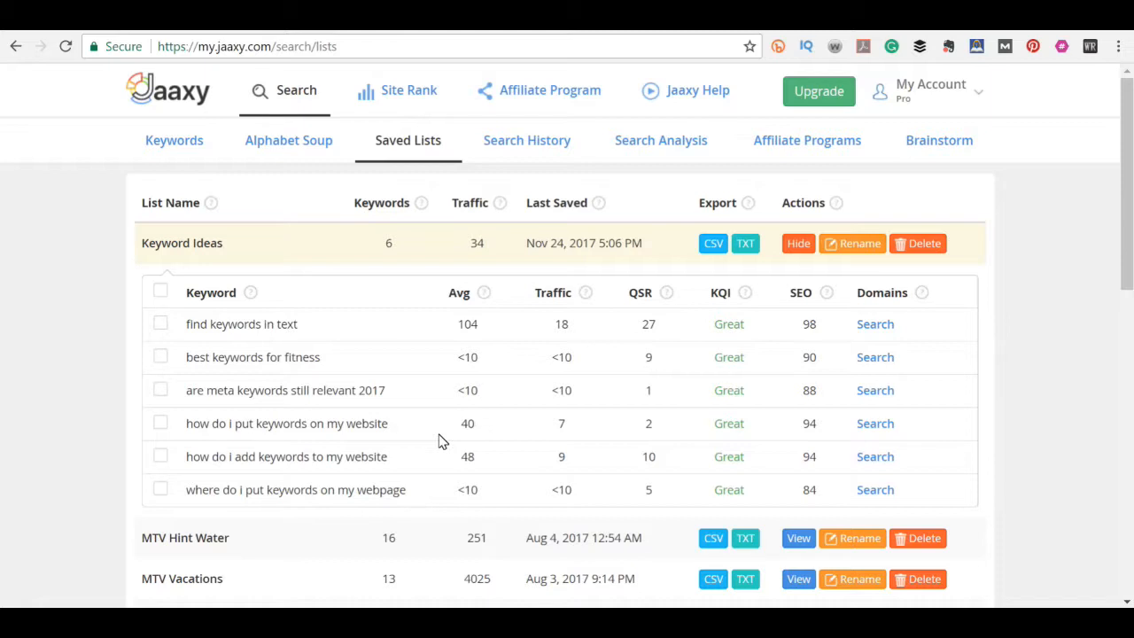
mouse_move(420, 441)
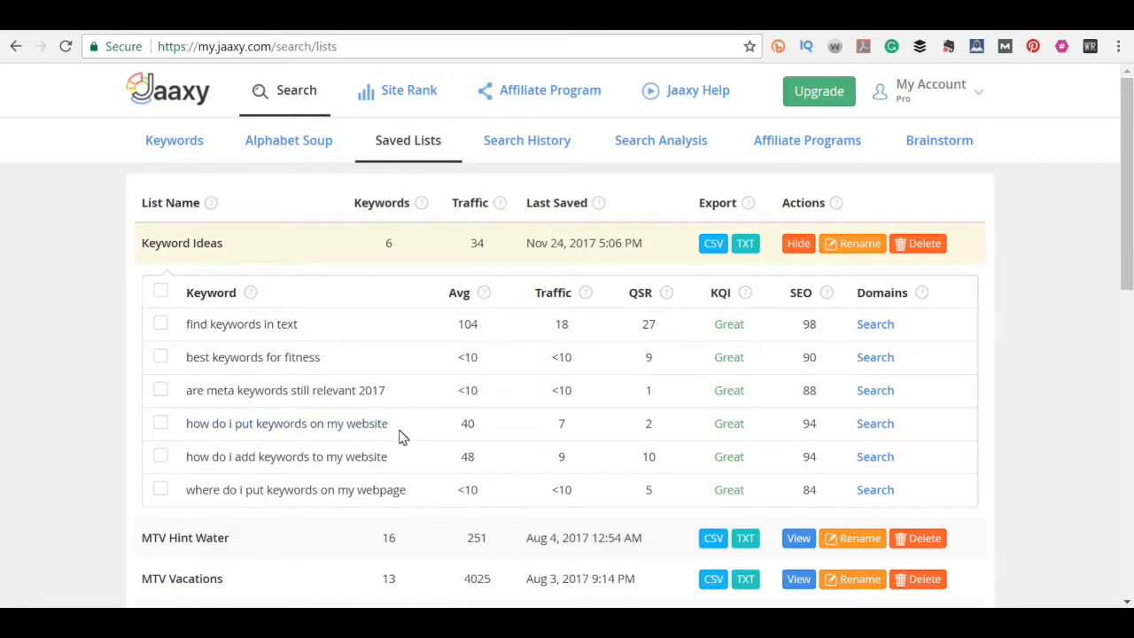
double_click(286, 422)
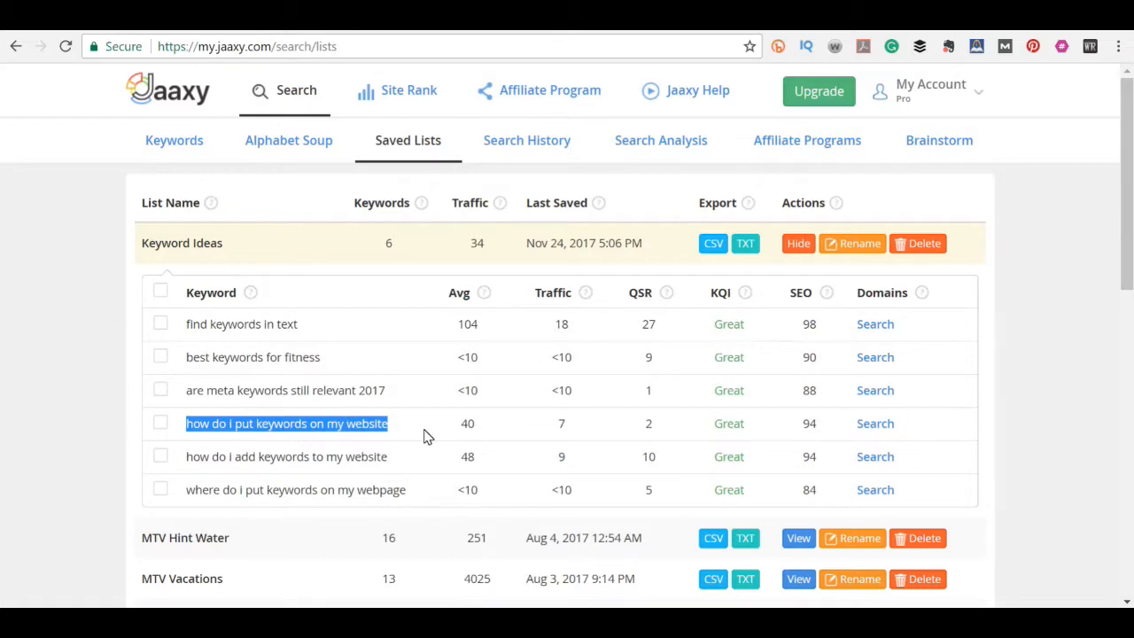
mouse_move(324, 160)
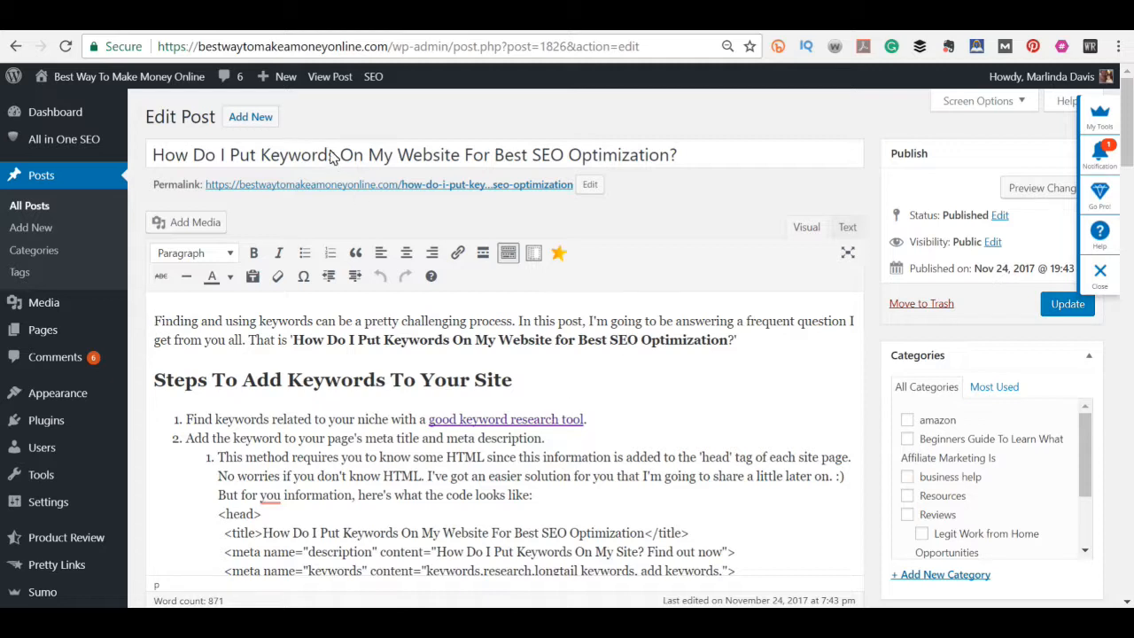
mouse_move(229, 164)
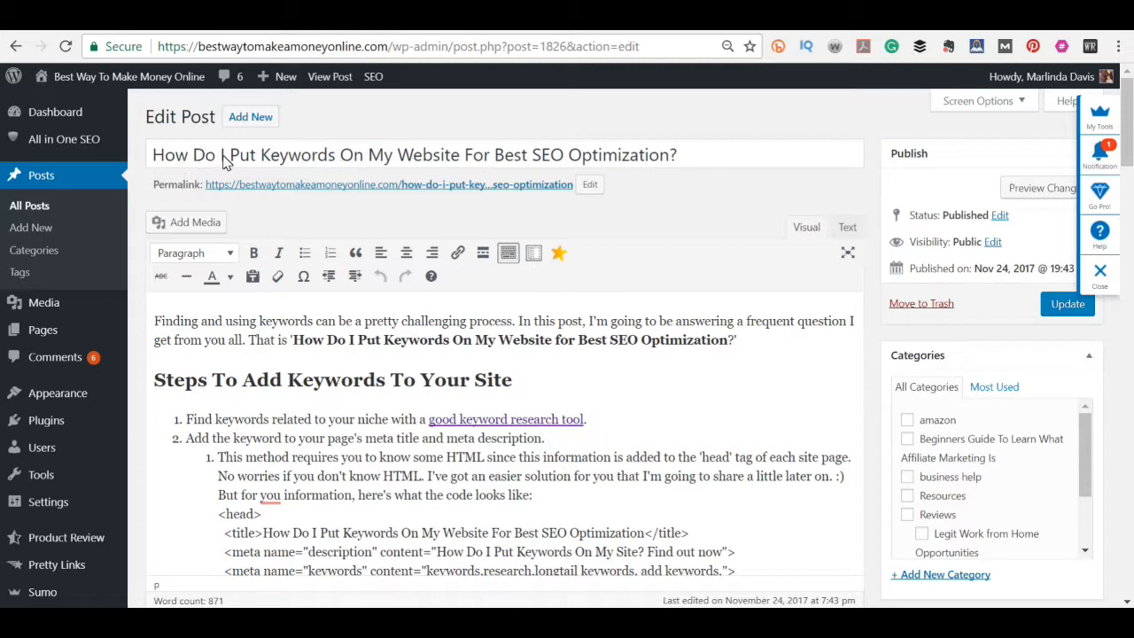
mouse_move(574, 167)
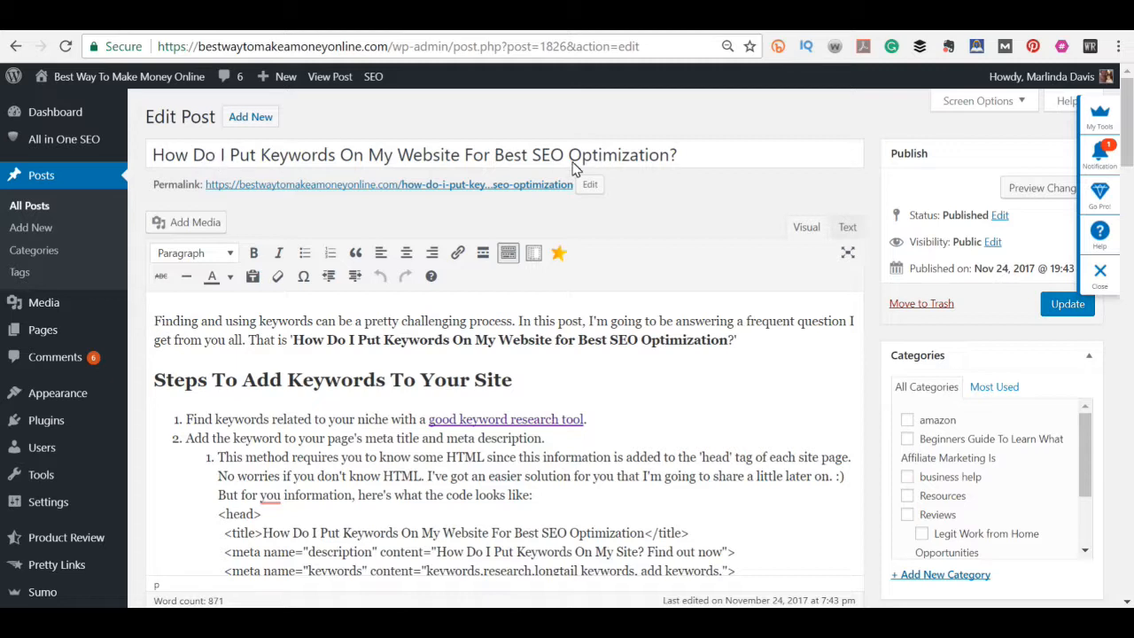
click(548, 154)
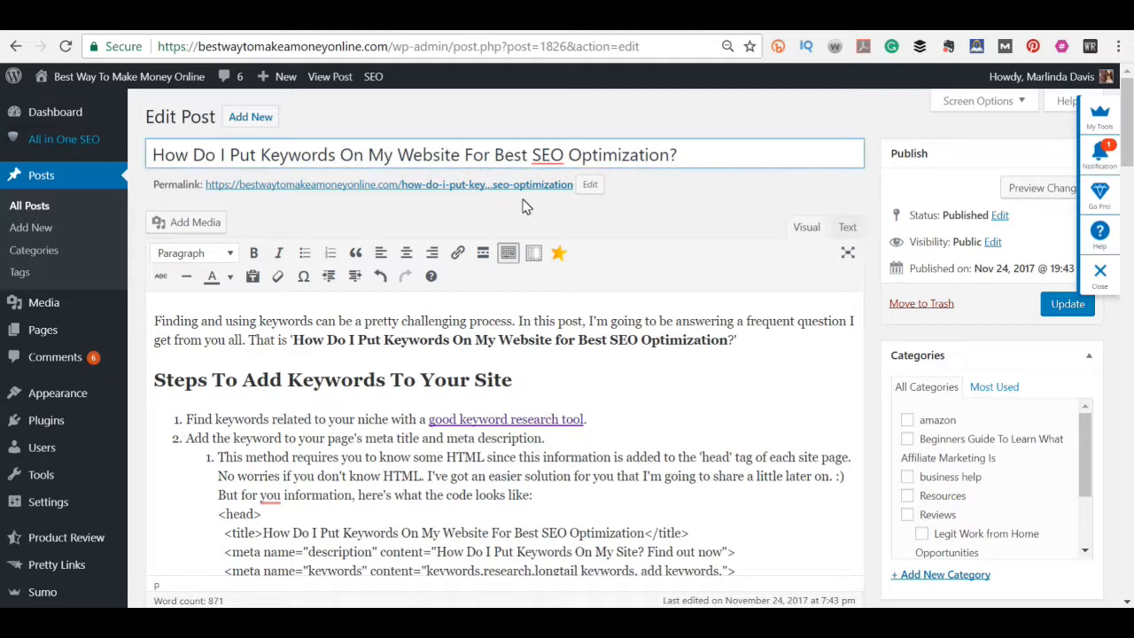
mouse_move(658, 264)
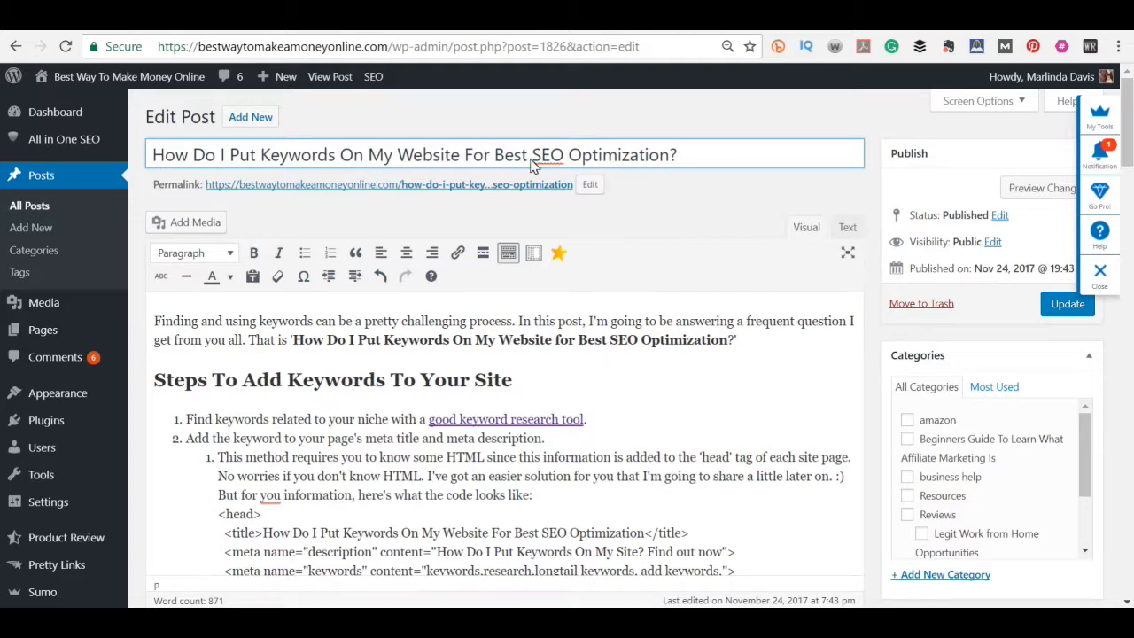
mouse_move(411, 160)
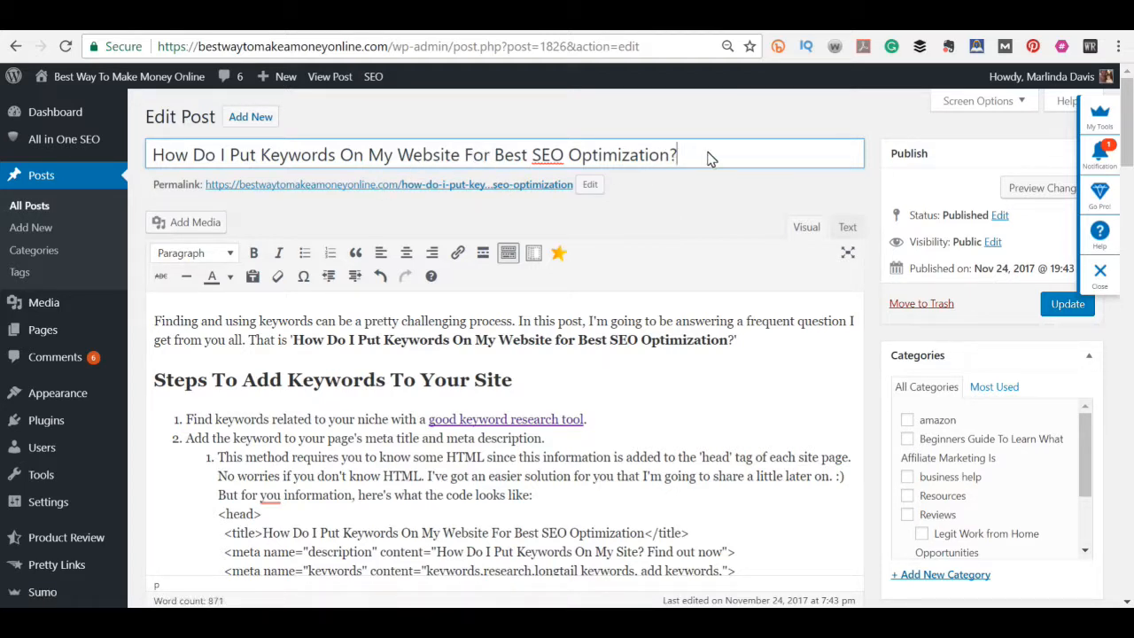
mouse_move(607, 160)
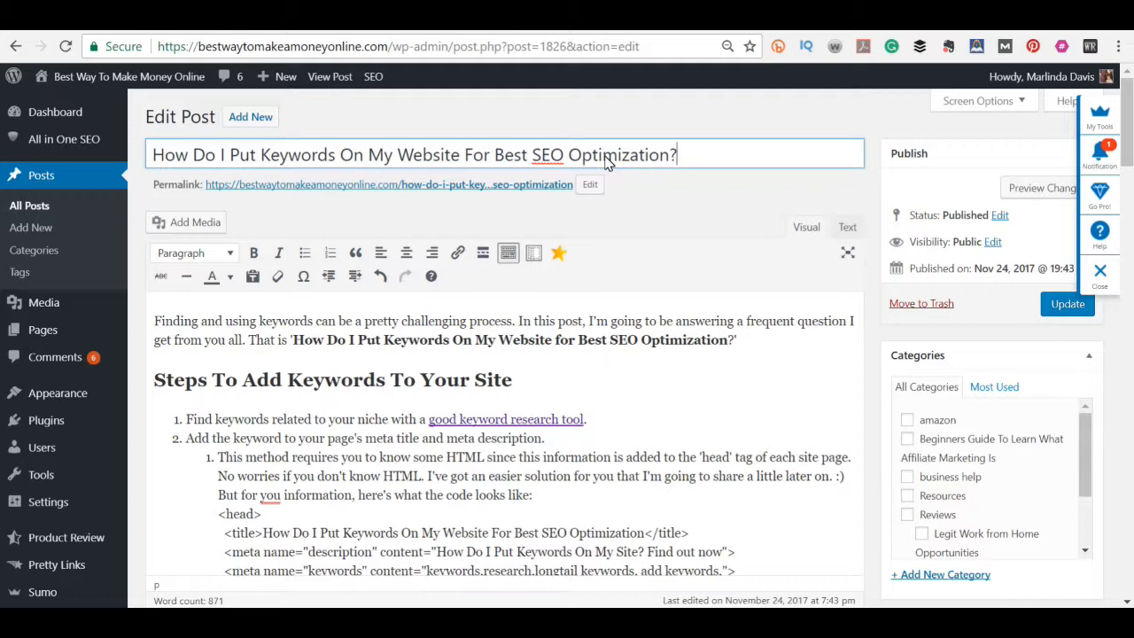
mouse_move(591, 184)
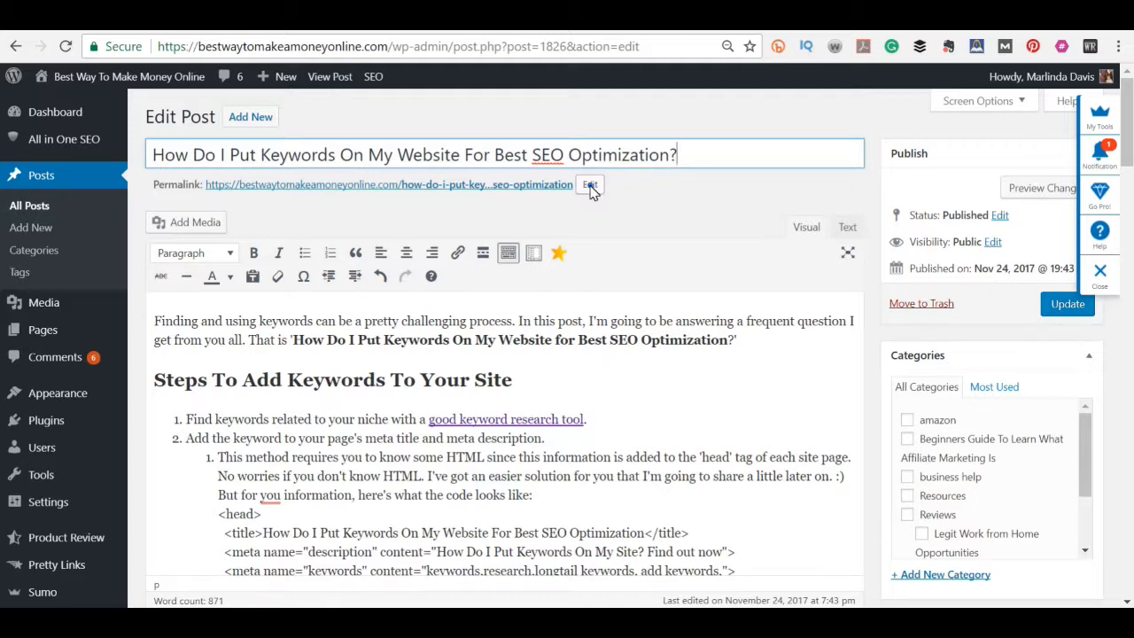
click(590, 185)
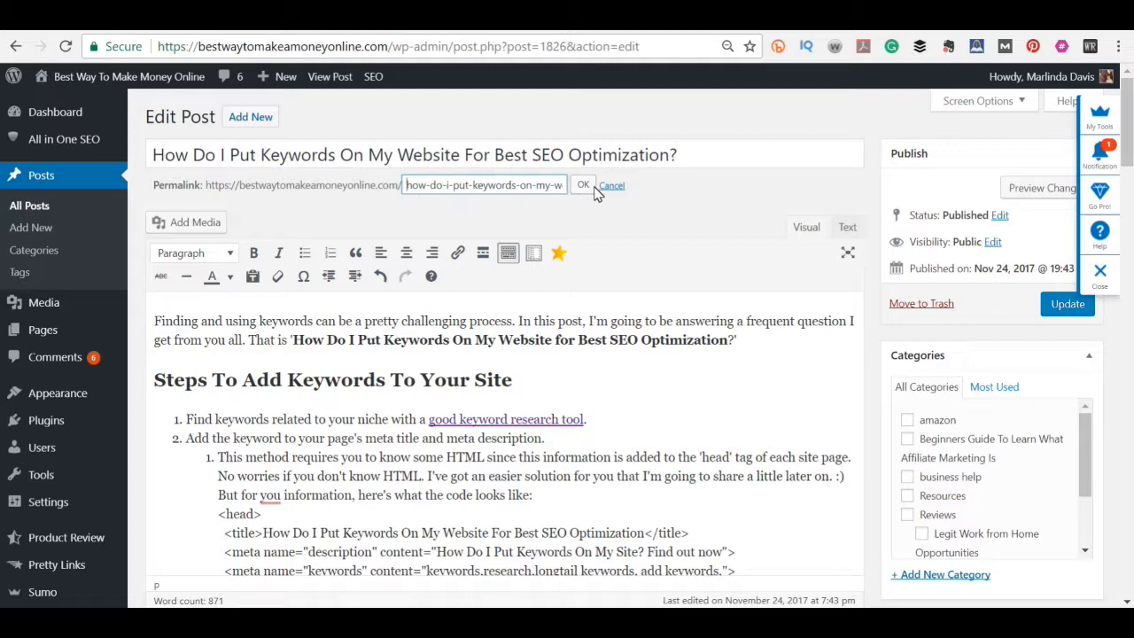
click(583, 185)
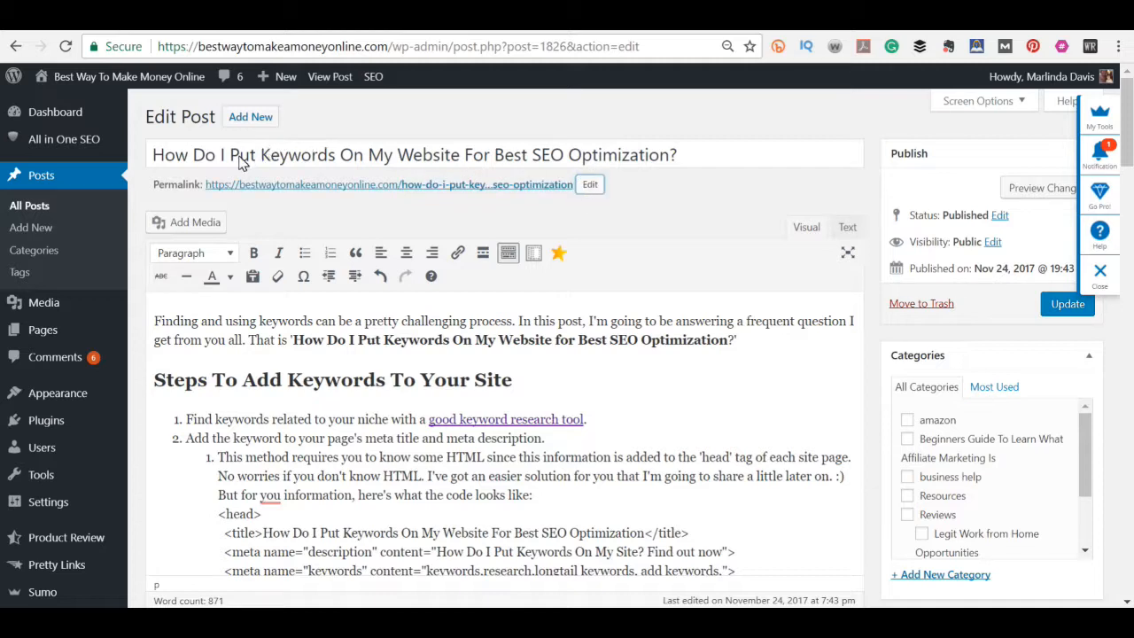
mouse_move(492, 167)
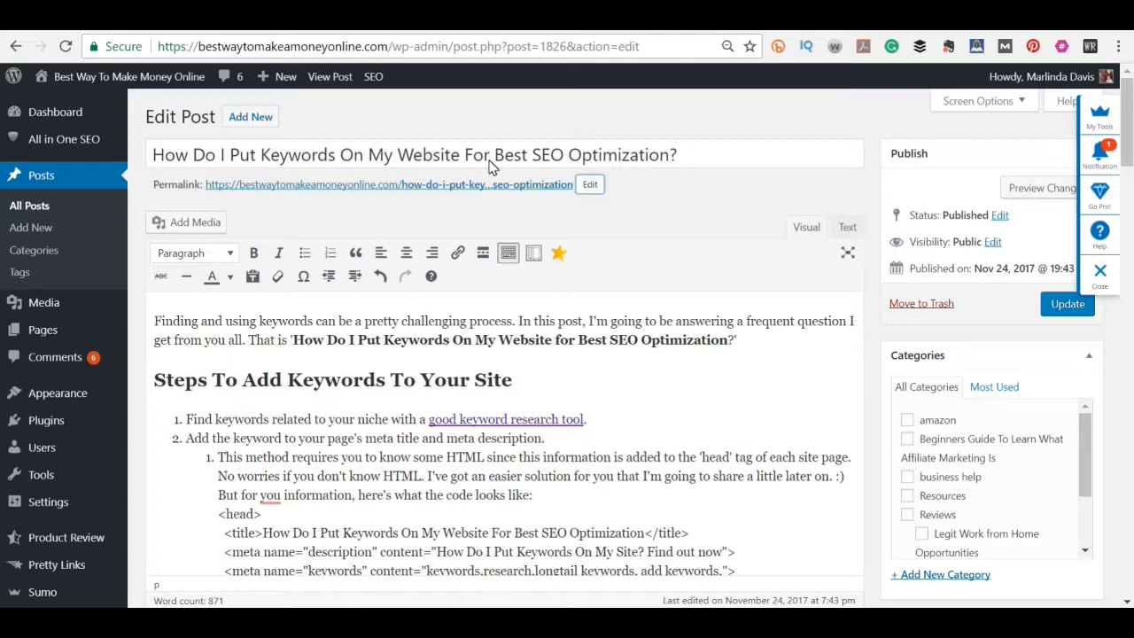
Step: Scroll through the post body to review the keyword phrase in the intro and subheadings
scroll(down, 3)
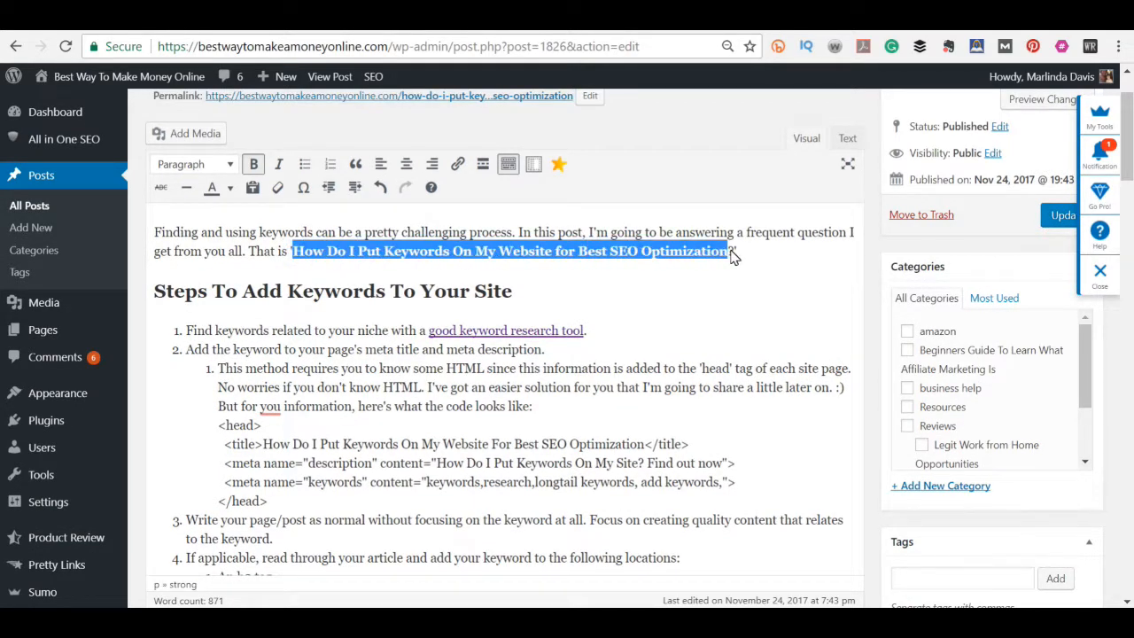
click(329, 76)
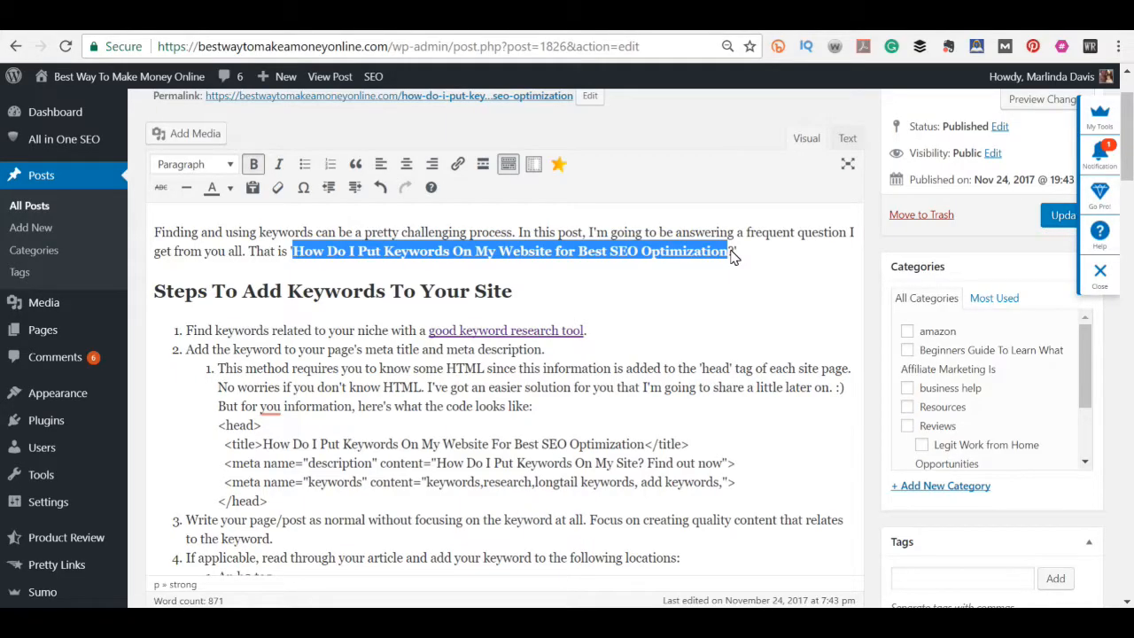
mouse_move(669, 281)
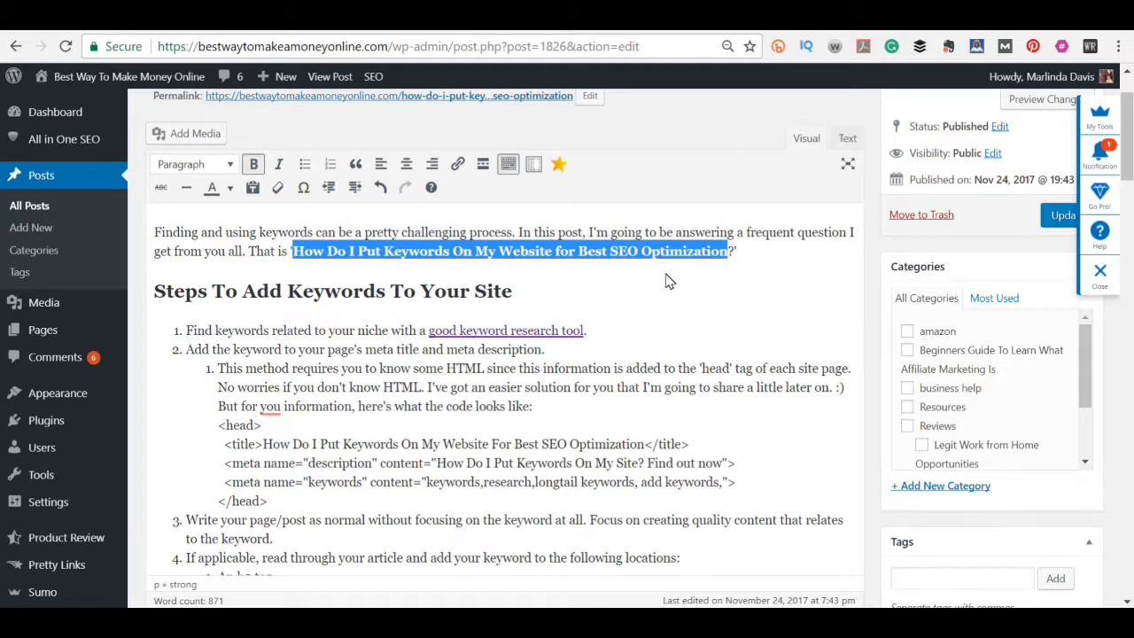
scroll(down, 3)
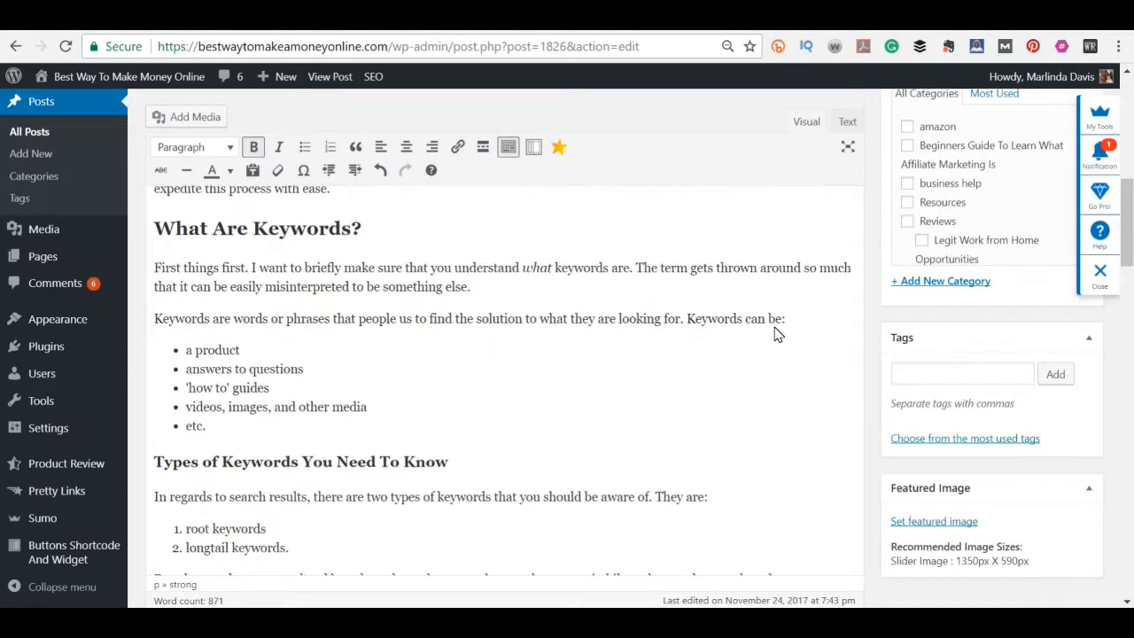
scroll(down, 3)
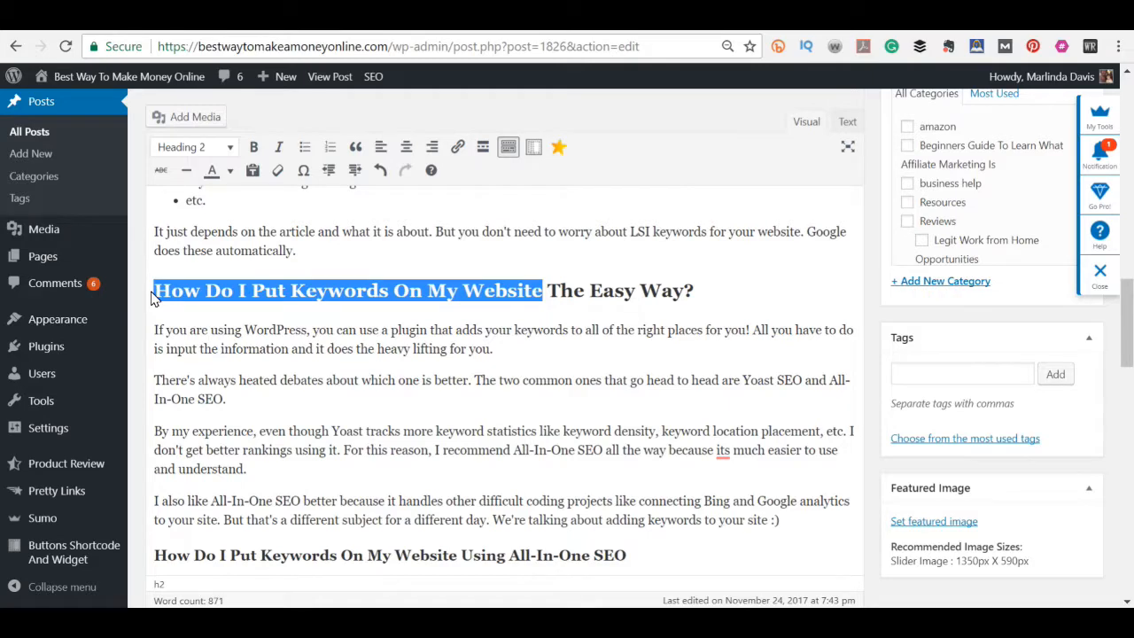
scroll(down, 3)
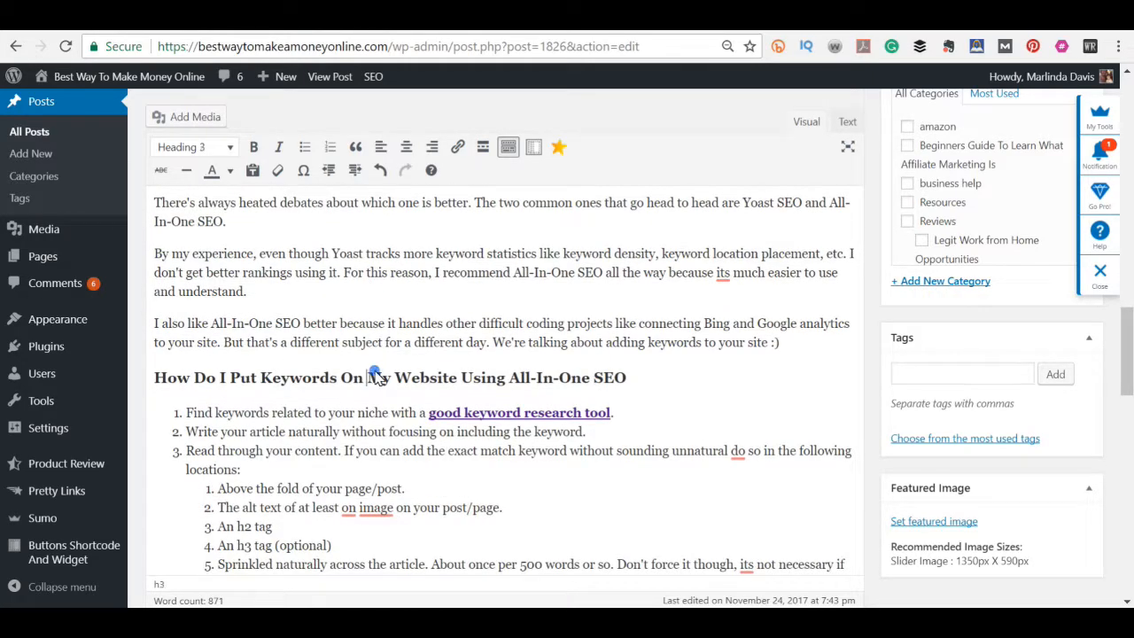
mouse_move(430, 352)
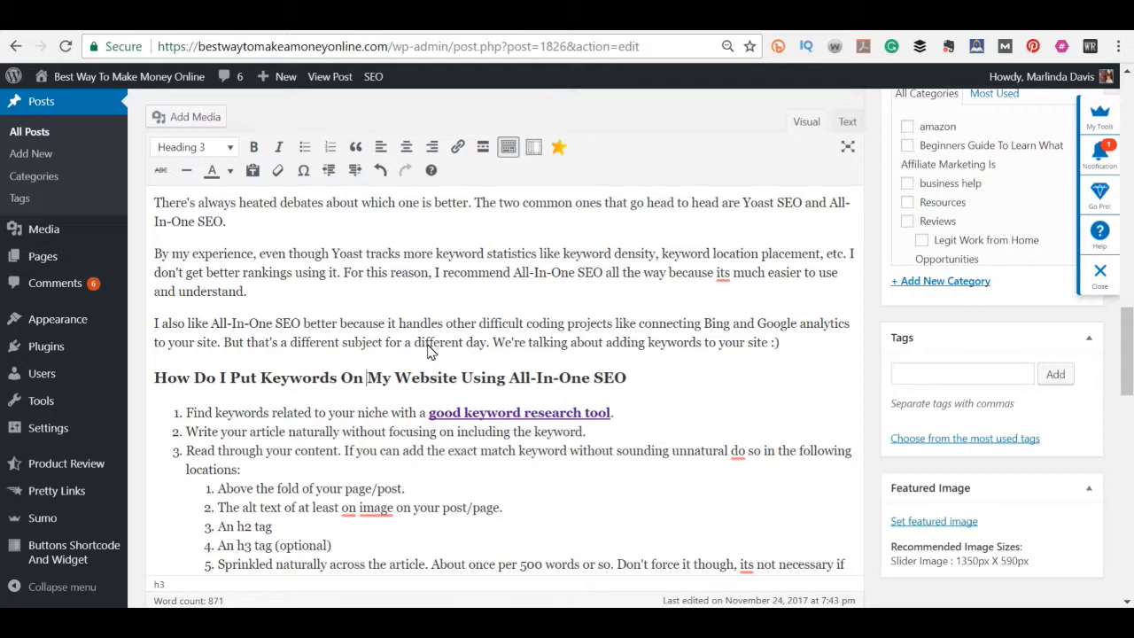
scroll(down, 3)
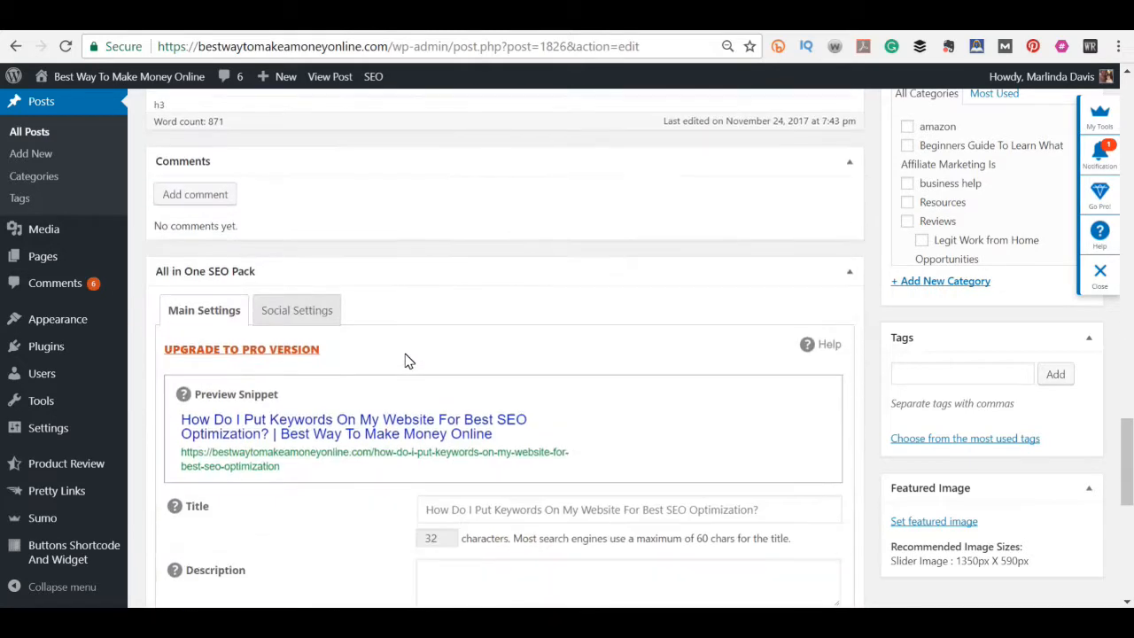
scroll(down, 3)
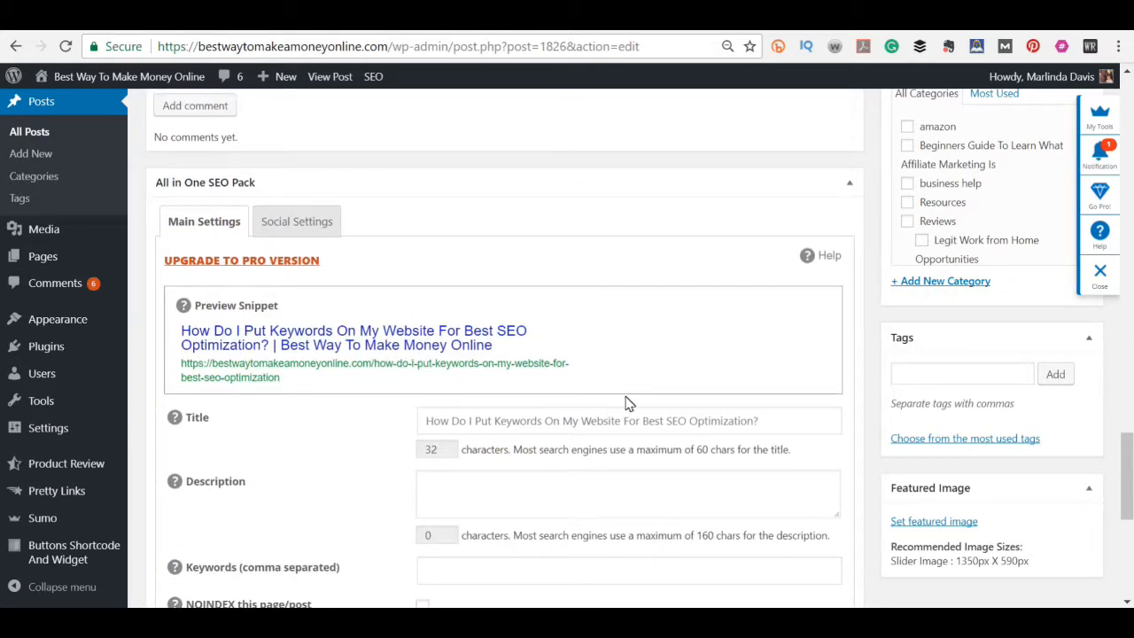
scroll(down, 3)
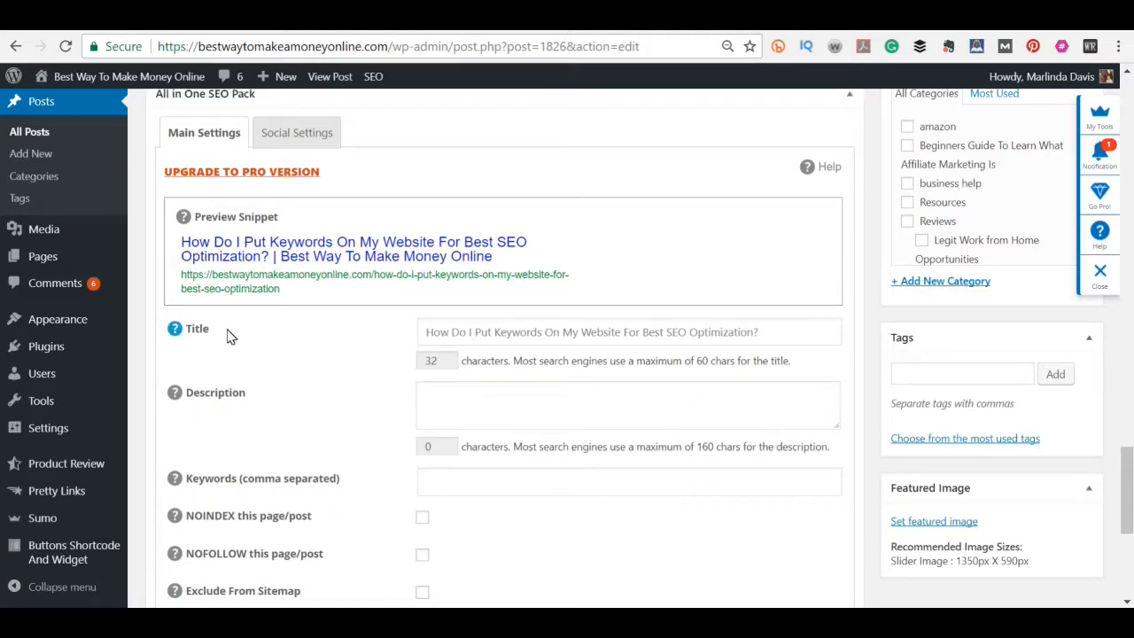
mouse_move(175, 329)
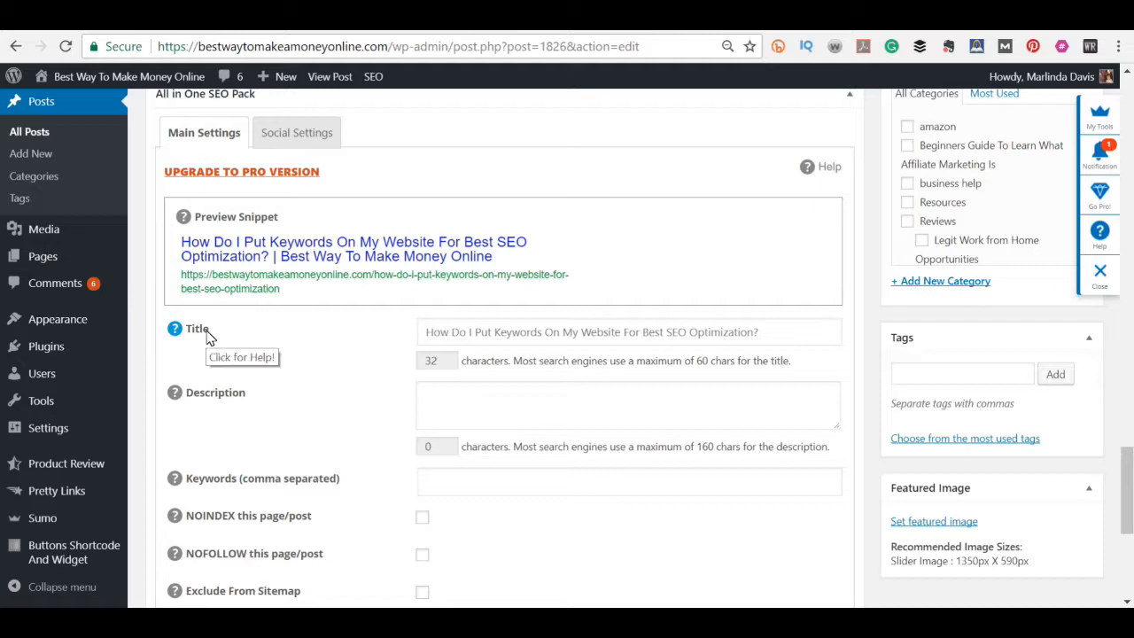
click(494, 331)
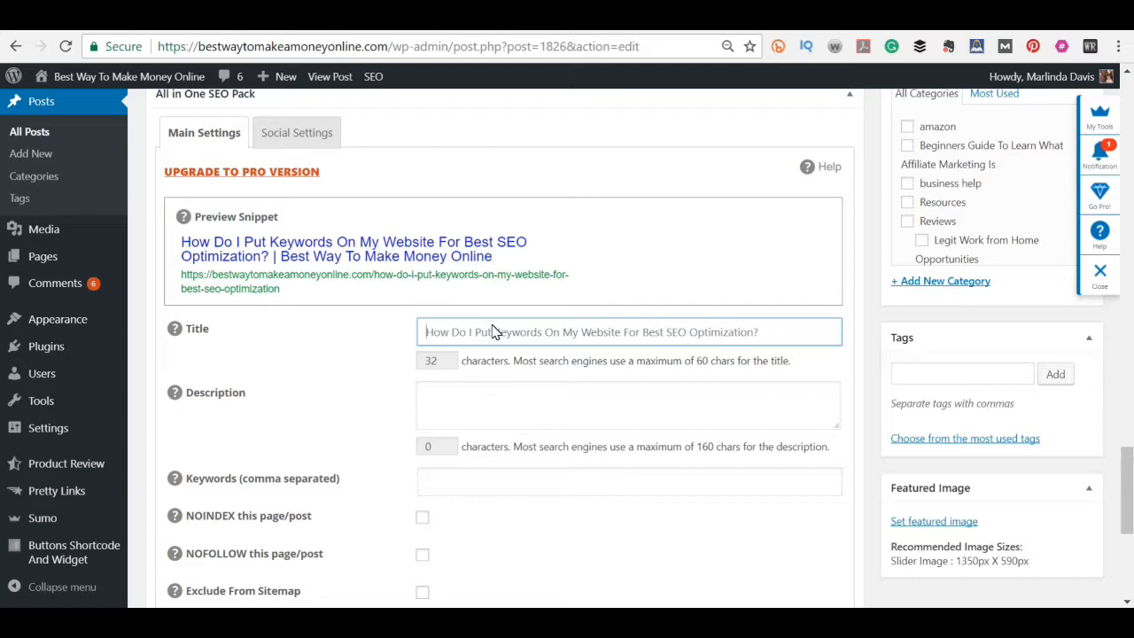
scroll(up, 3)
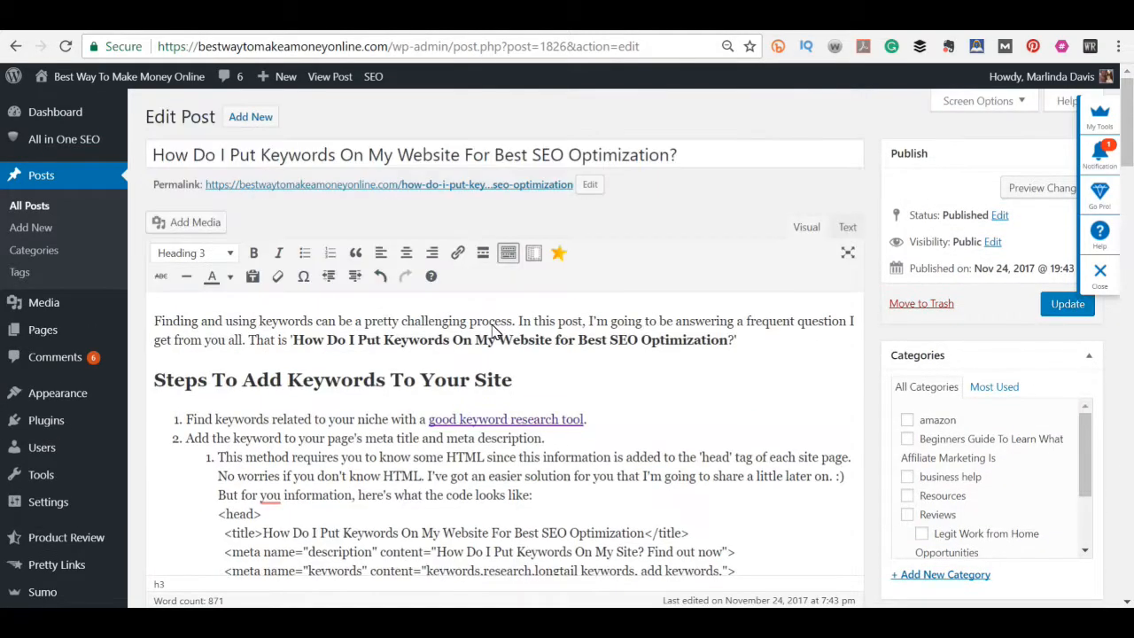
triple_click(413, 154)
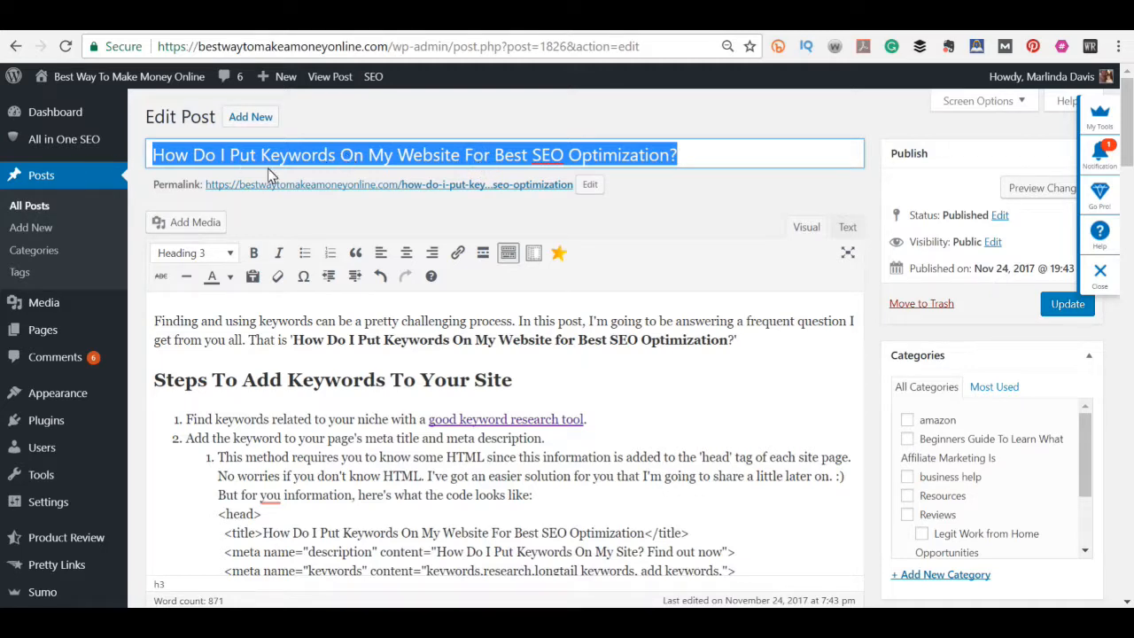
scroll(down, 3)
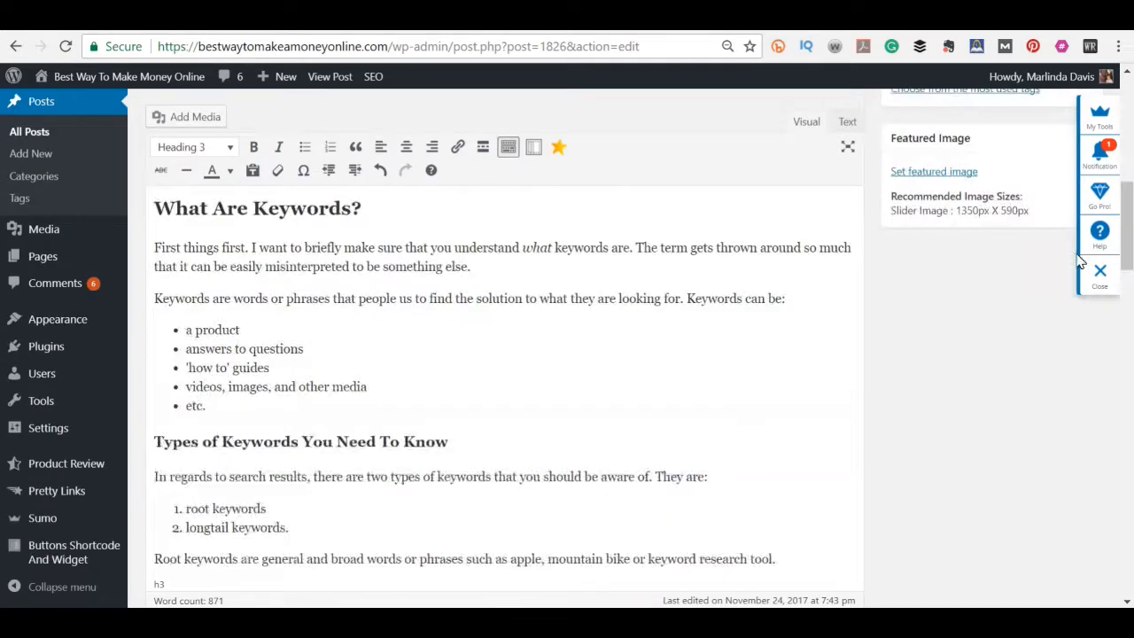
scroll(down, 3)
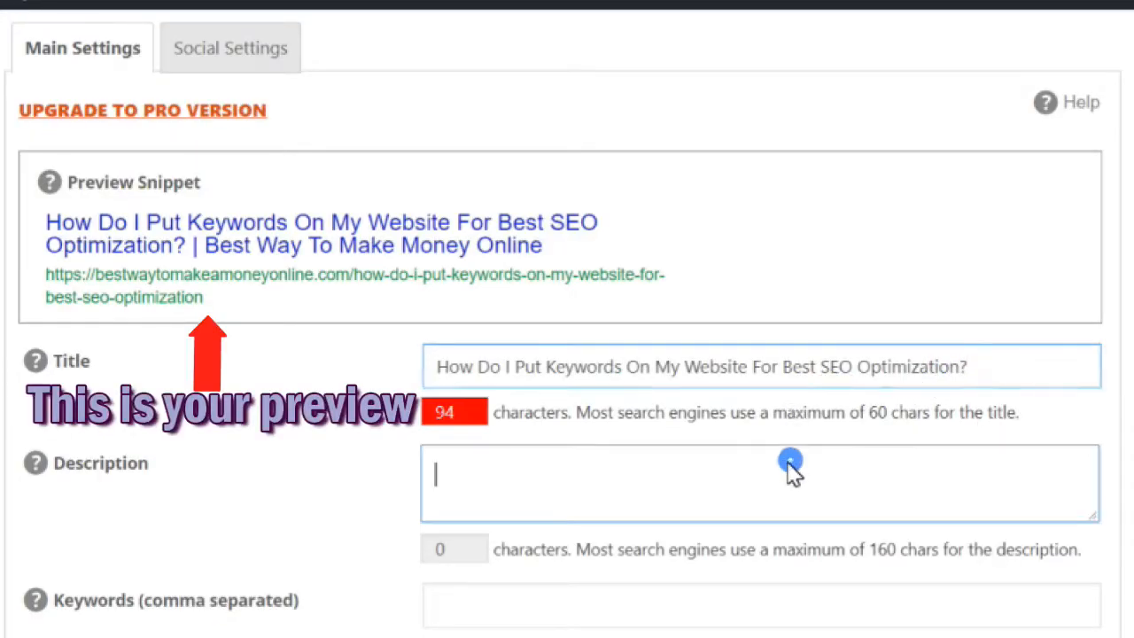
Step: Replace the opening with 'Learn the answer to your question, How Do I Put Keywords On My Website'
double_click(488, 366)
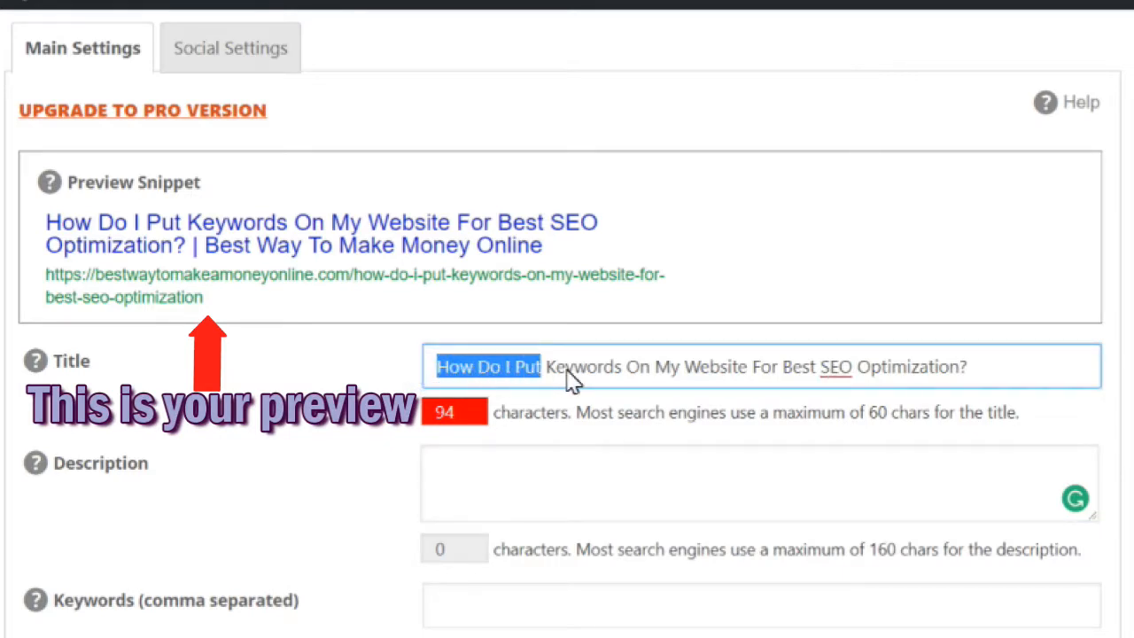
drag(541, 367, 683, 367)
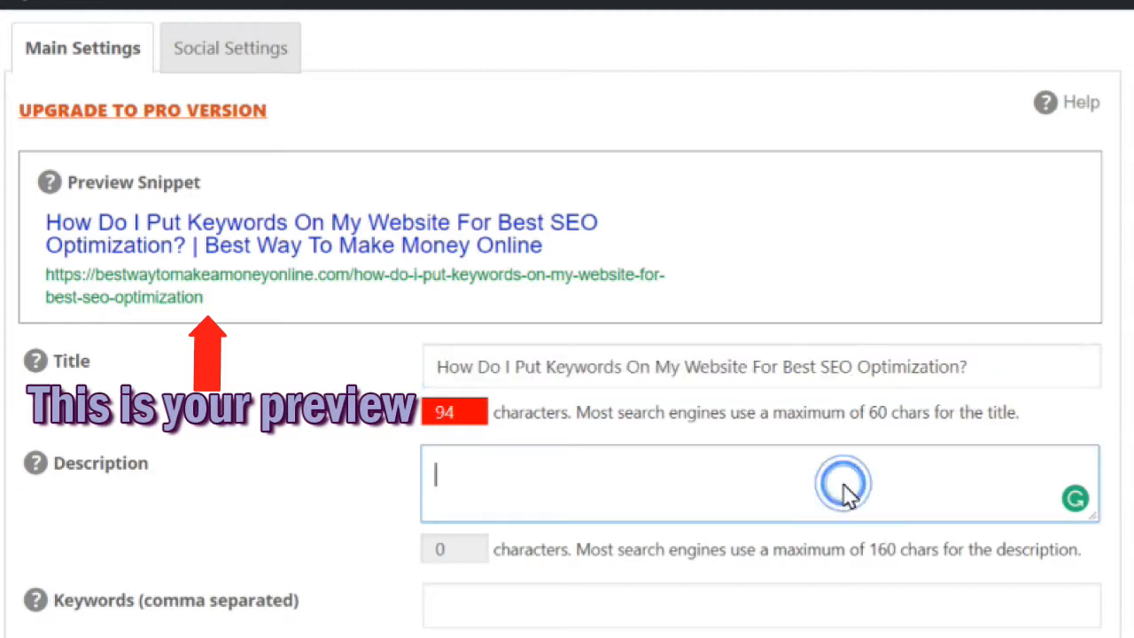
text(Learn)
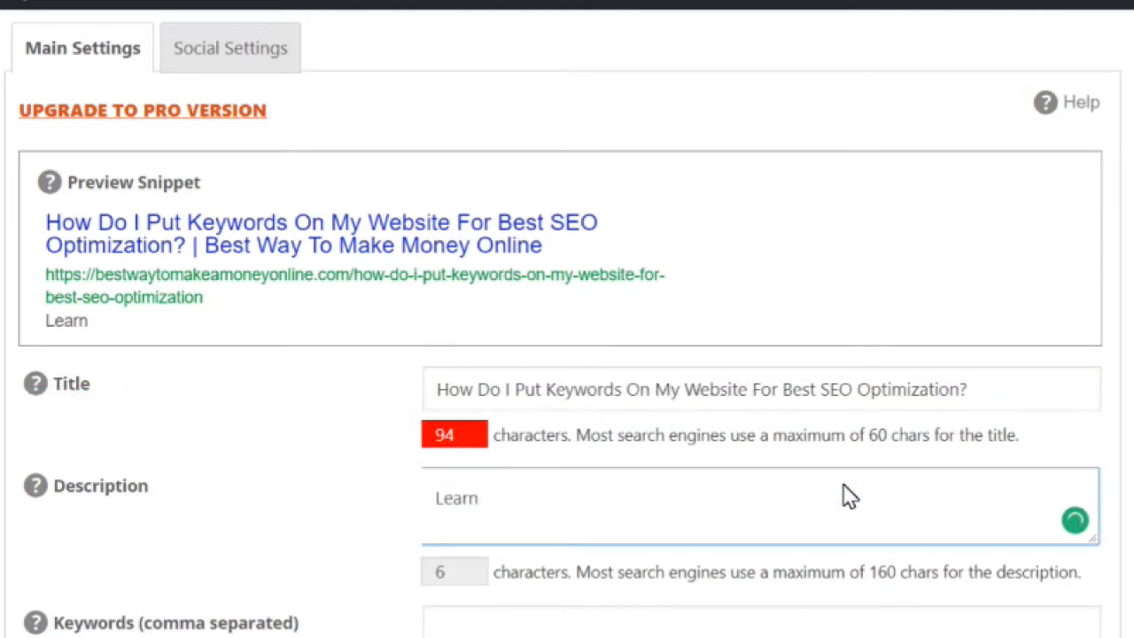
text(the answer)
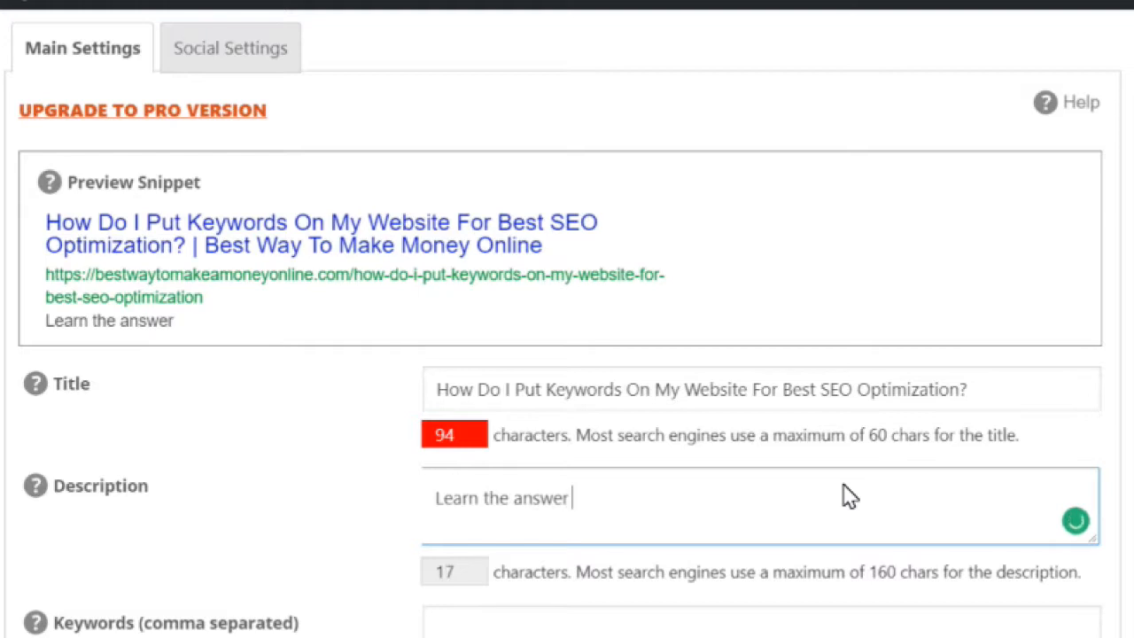
text(to th)
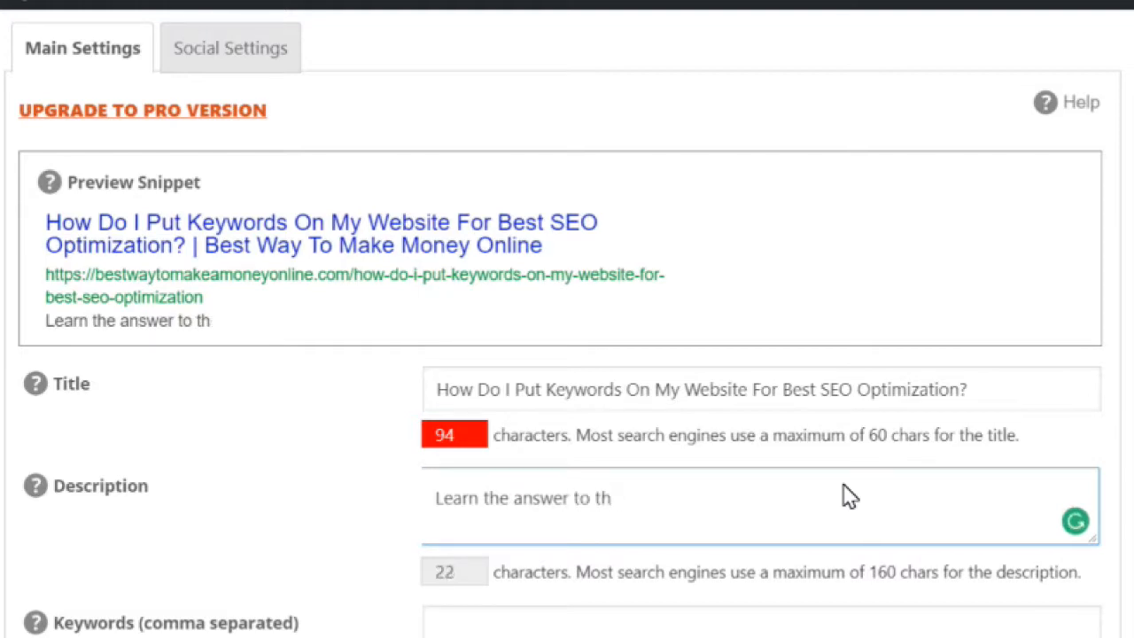
text(your questi)
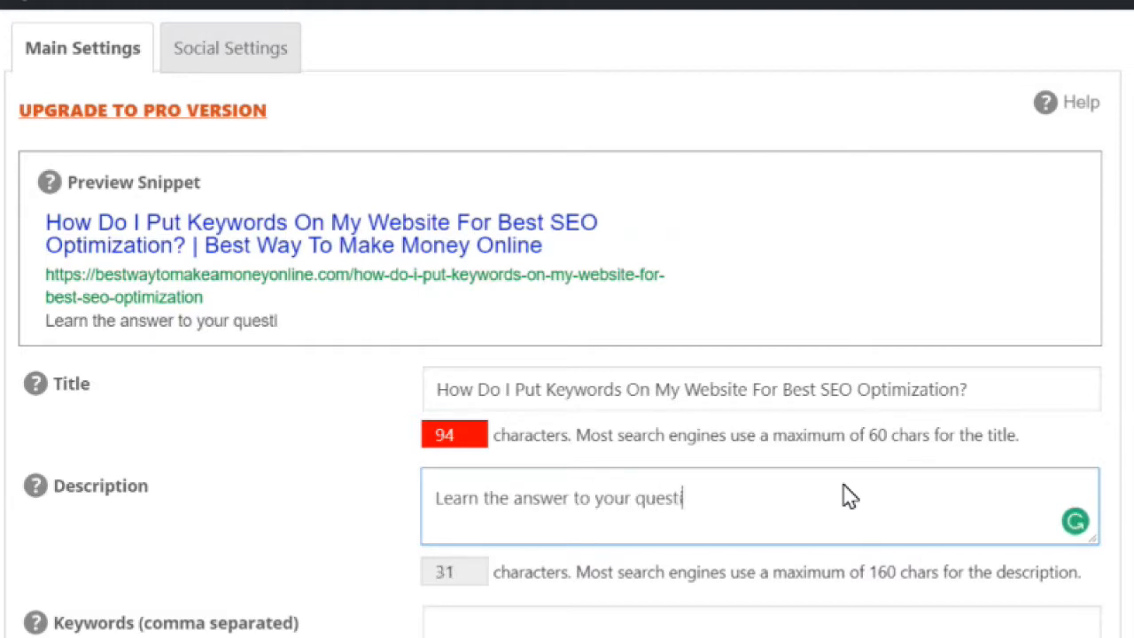
text(on, How Do I Put Keywords On My Website)
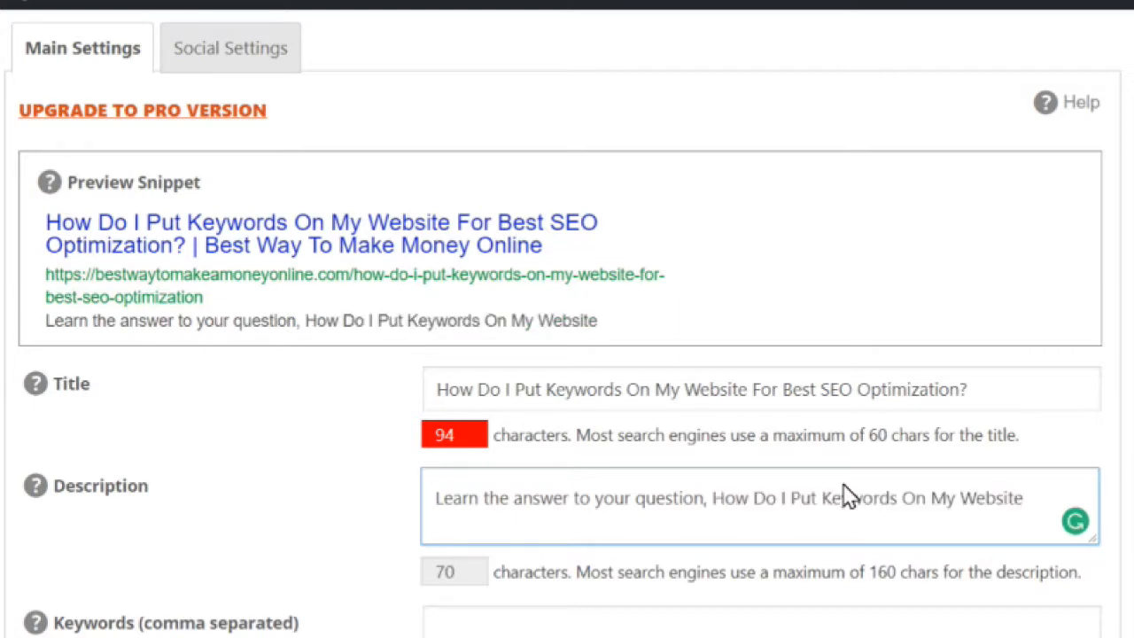
Step: Finish the description with 'For Best SEO Optimization. Get step by step instructions here.'
click(1022, 498)
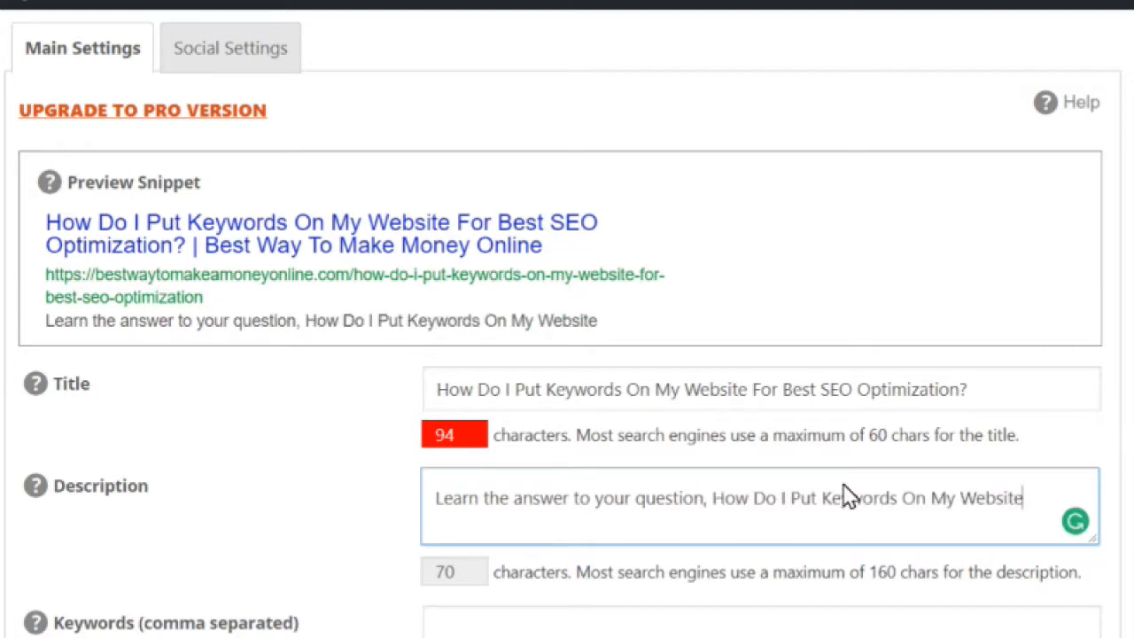
text(For)
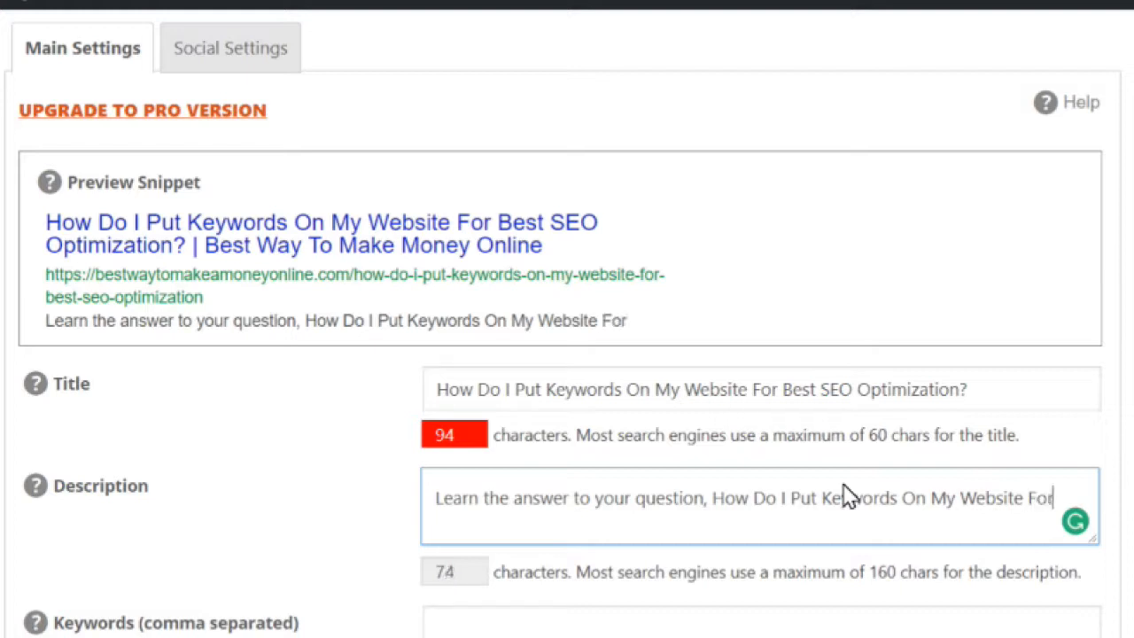
text(Best SEO)
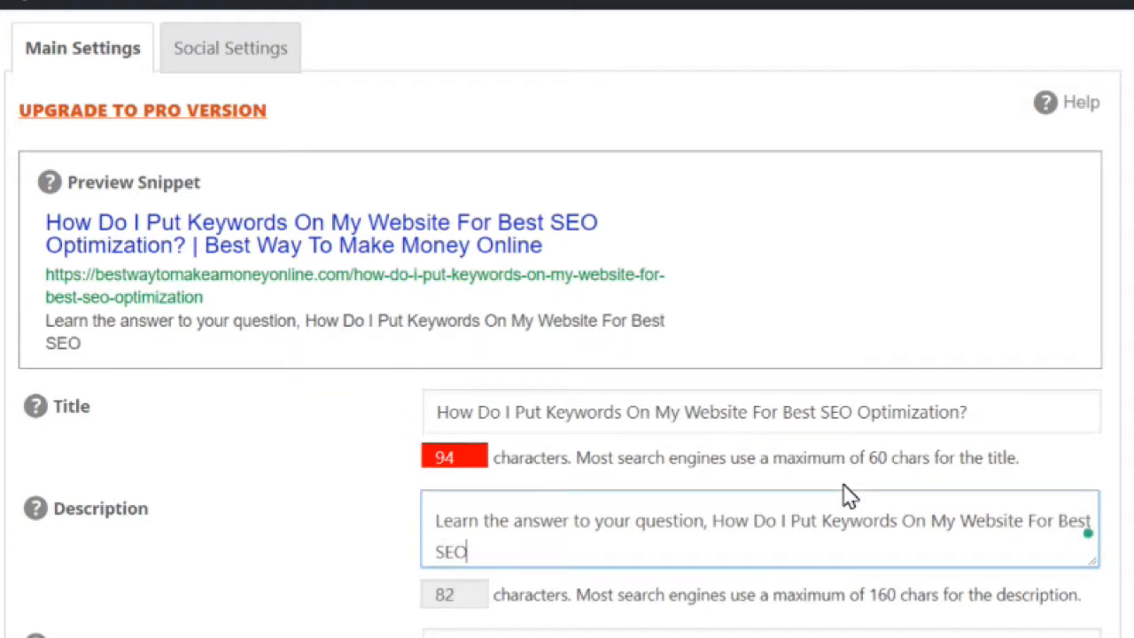
text(Optimiz)
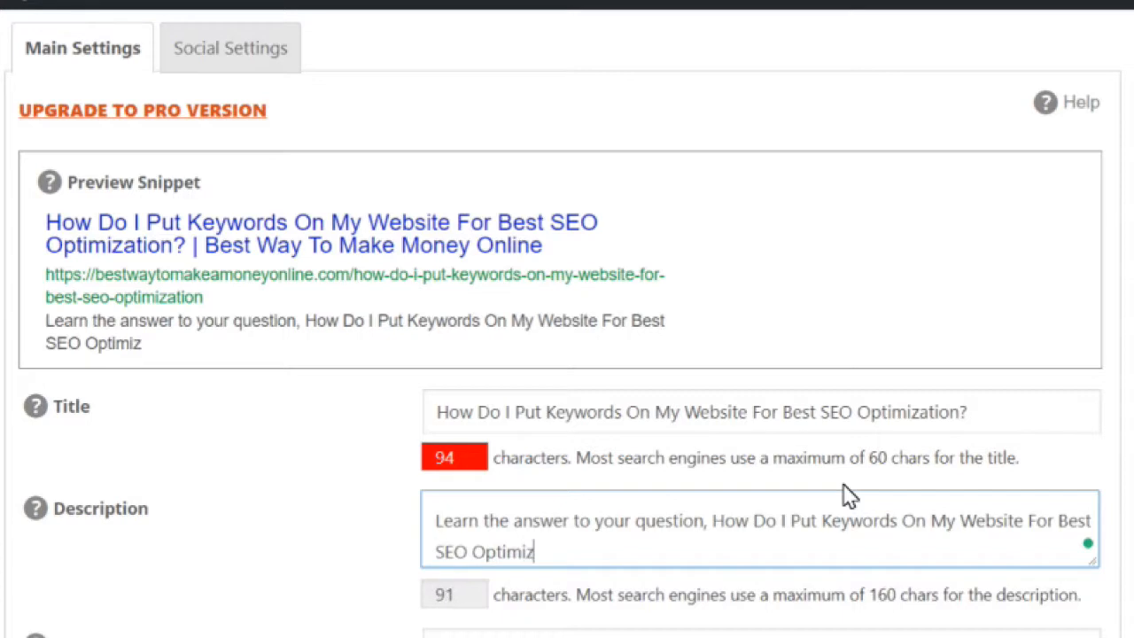
text(ation.)
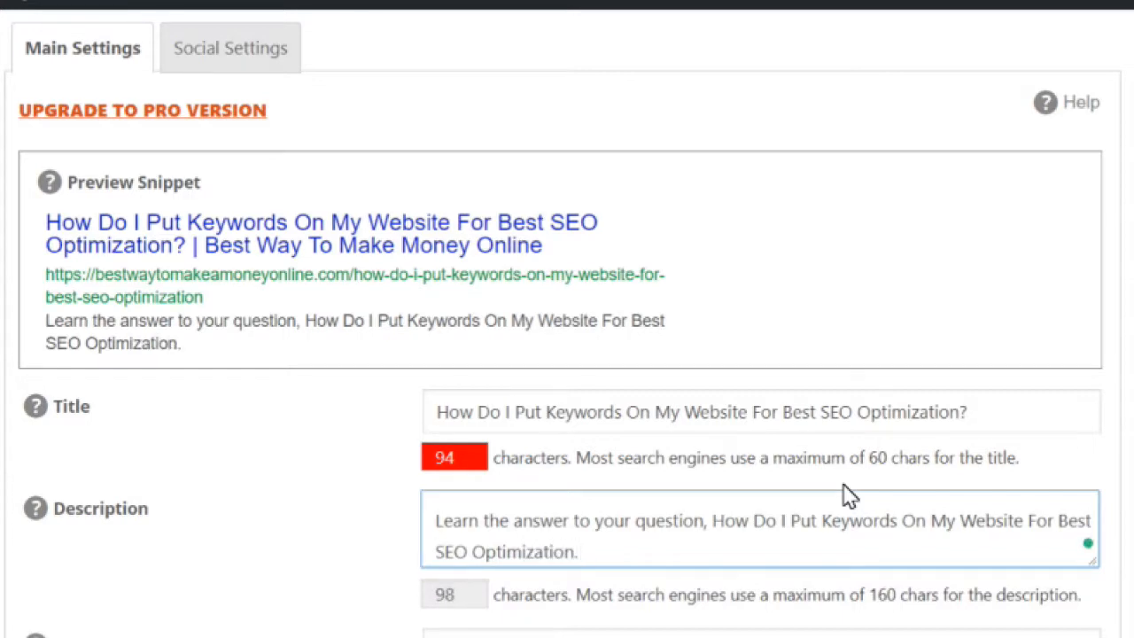
text(Get step b)
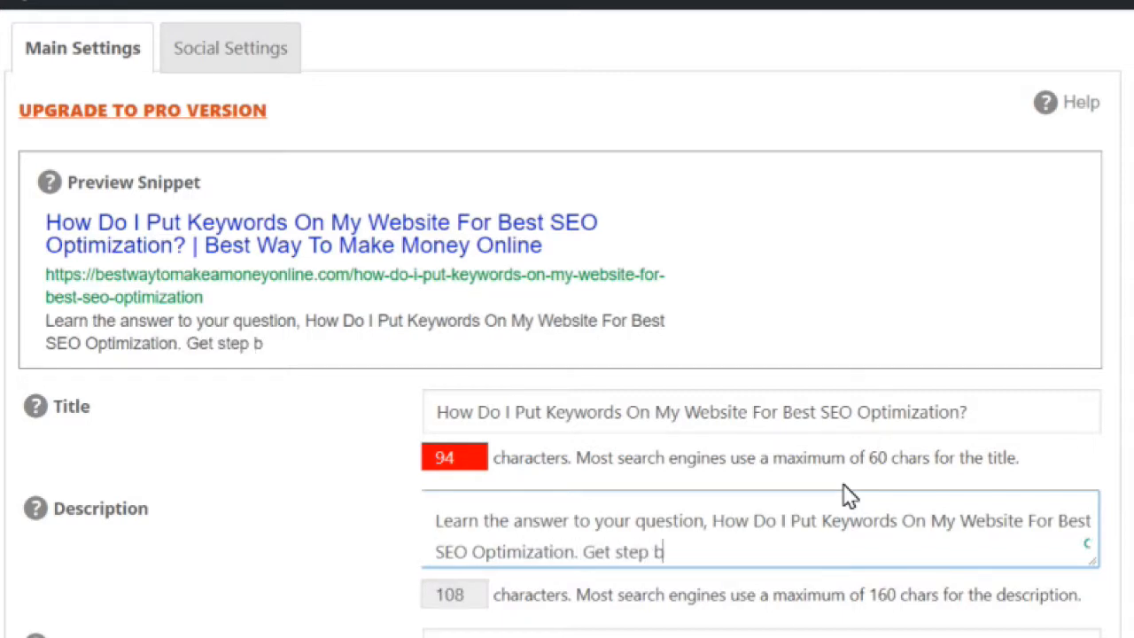
text(y step instruct)
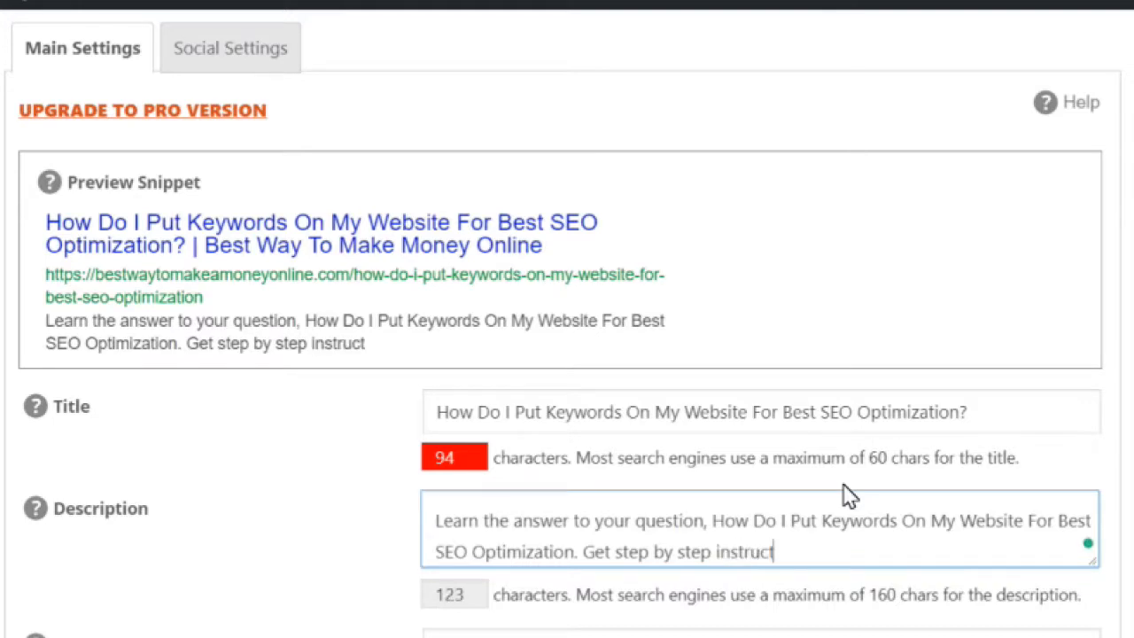
text(ions)
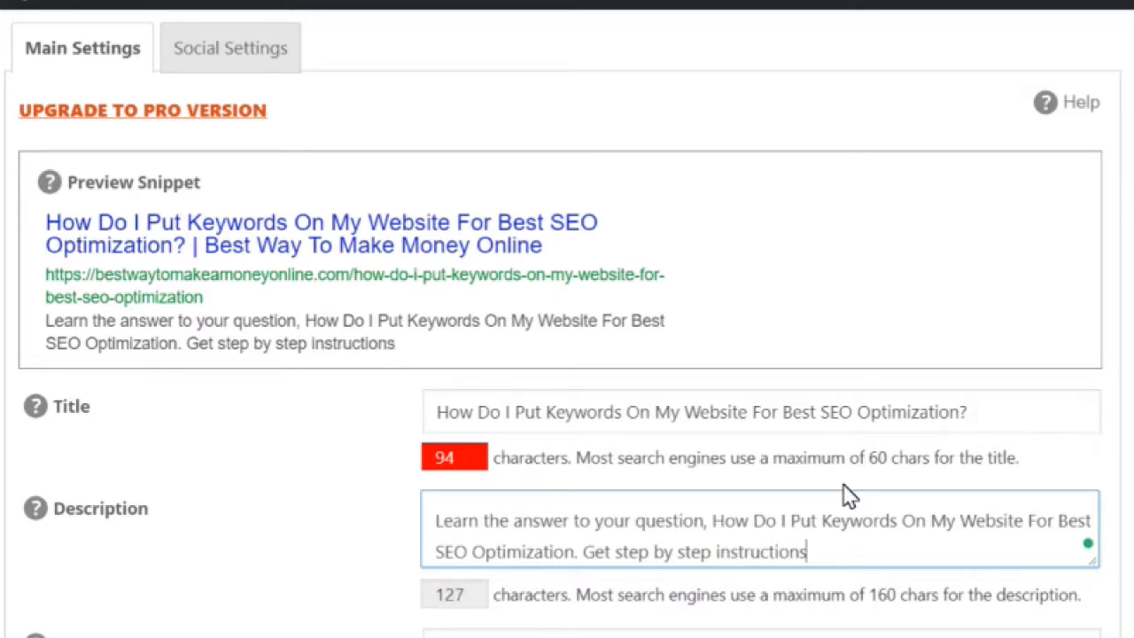
text(her)
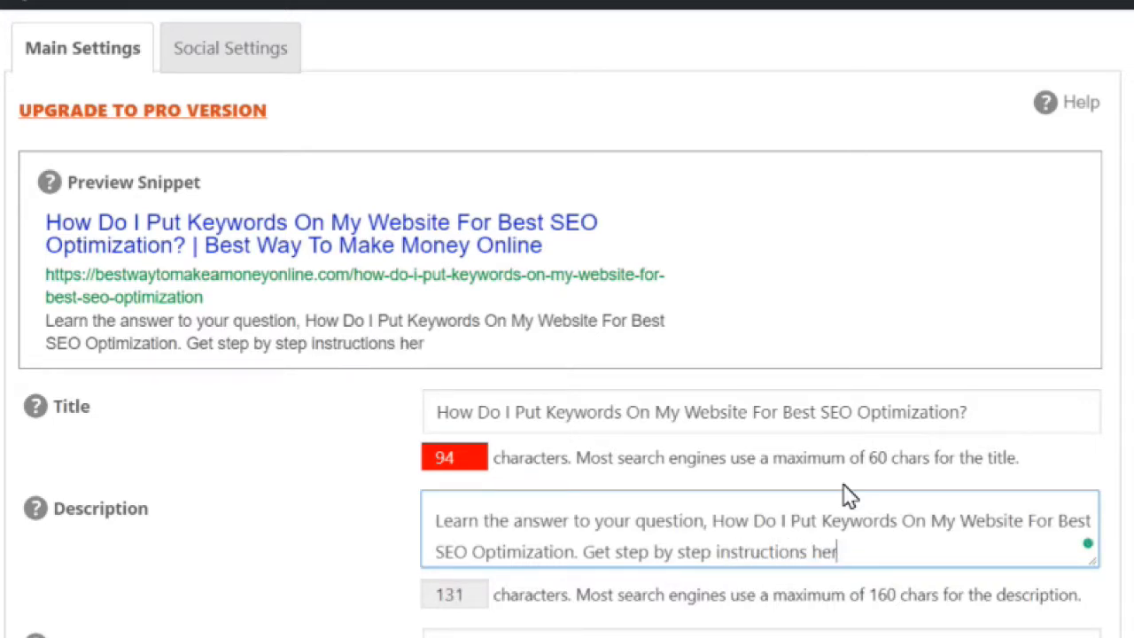
text(e.)
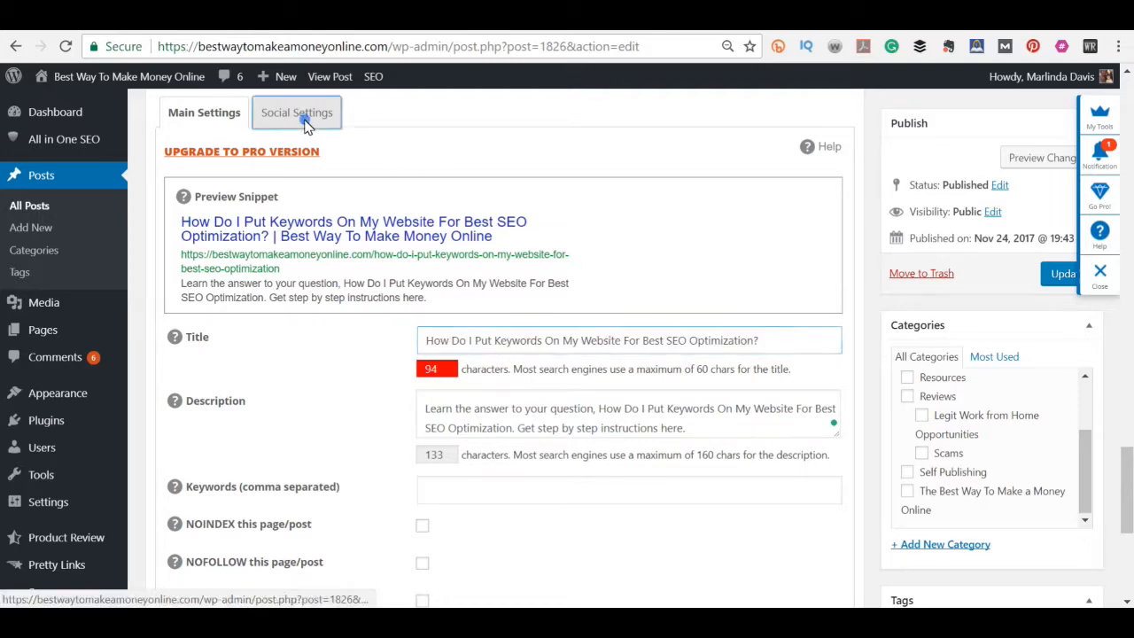
Step: Show the Social Settings tab to check its keyword title and description fields
click(296, 113)
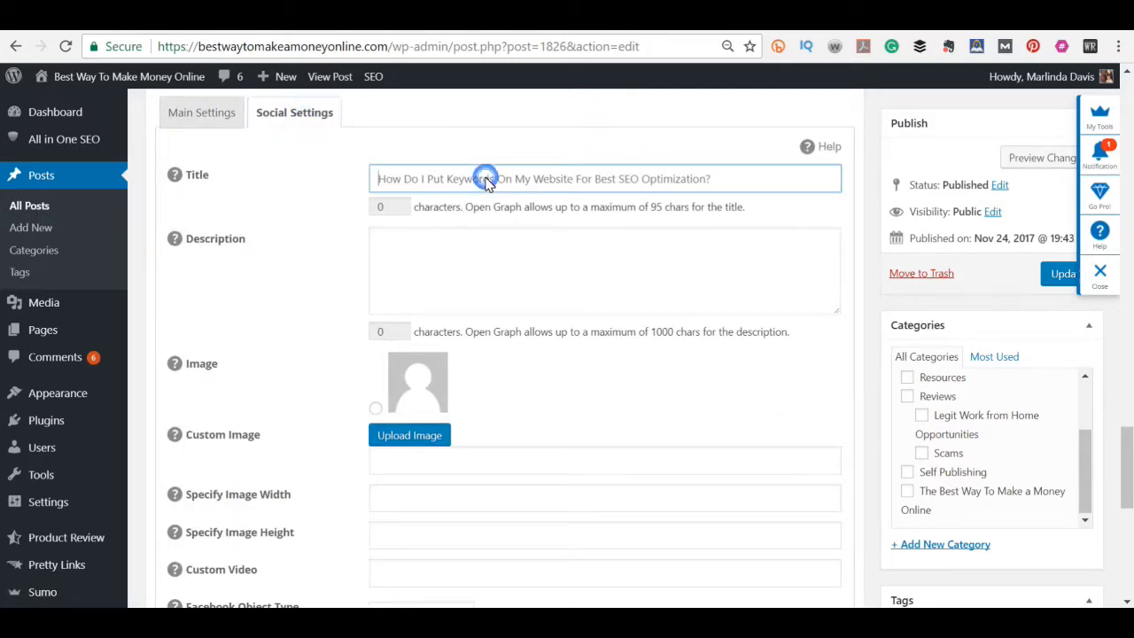
click(204, 113)
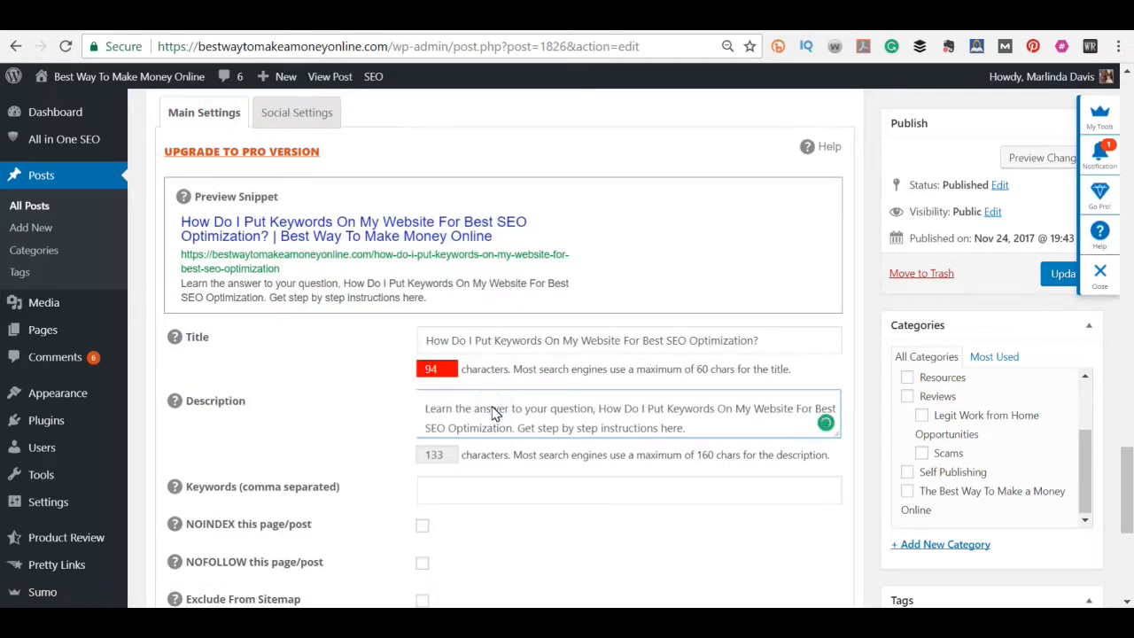
click(294, 113)
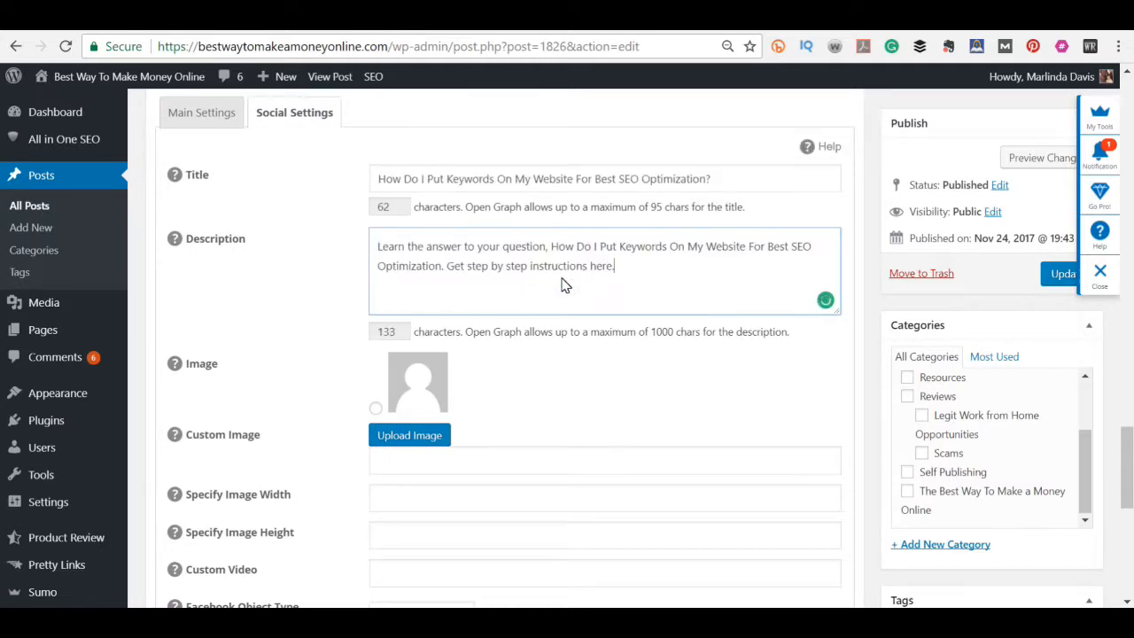
mouse_move(422, 284)
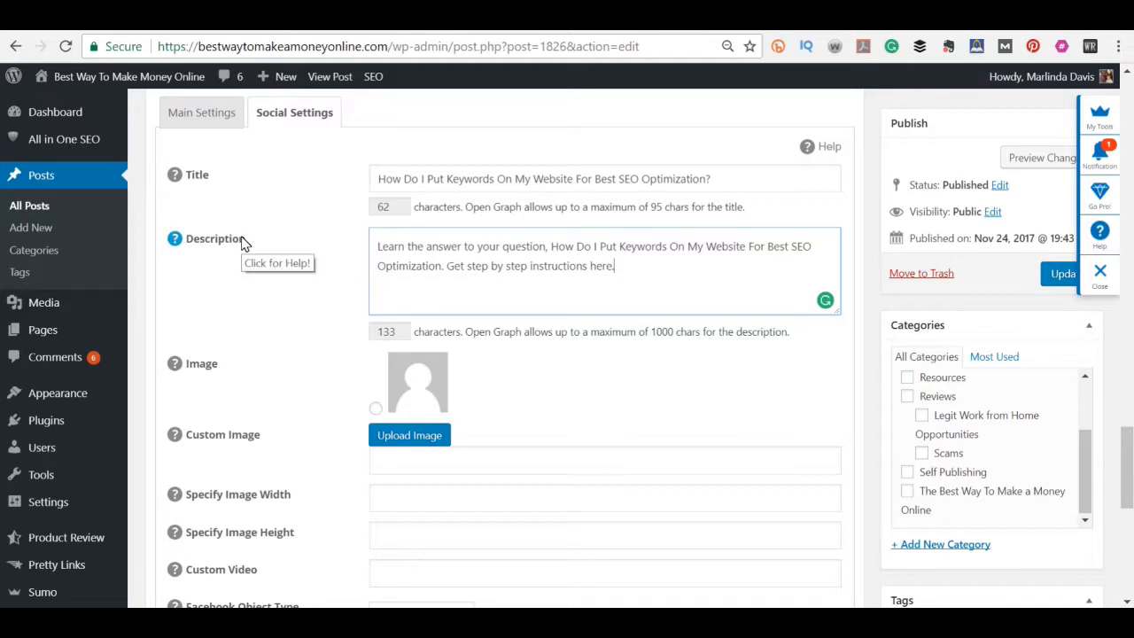
mouse_move(282, 270)
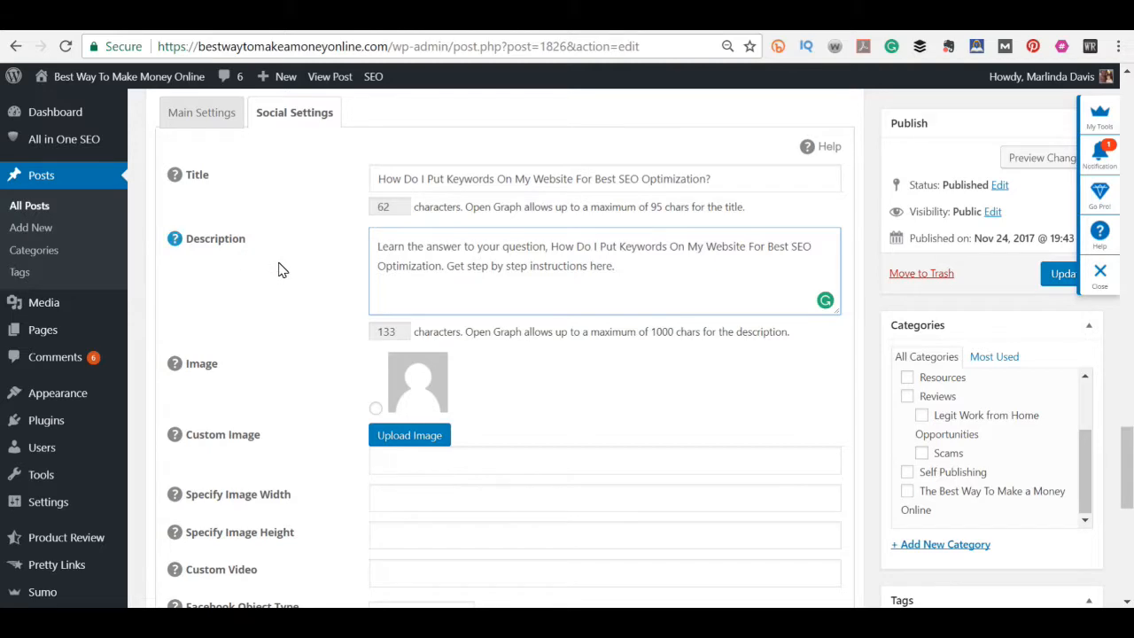
Step: Scroll through the remaining social fields, then go back to Main Settings
scroll(down, 3)
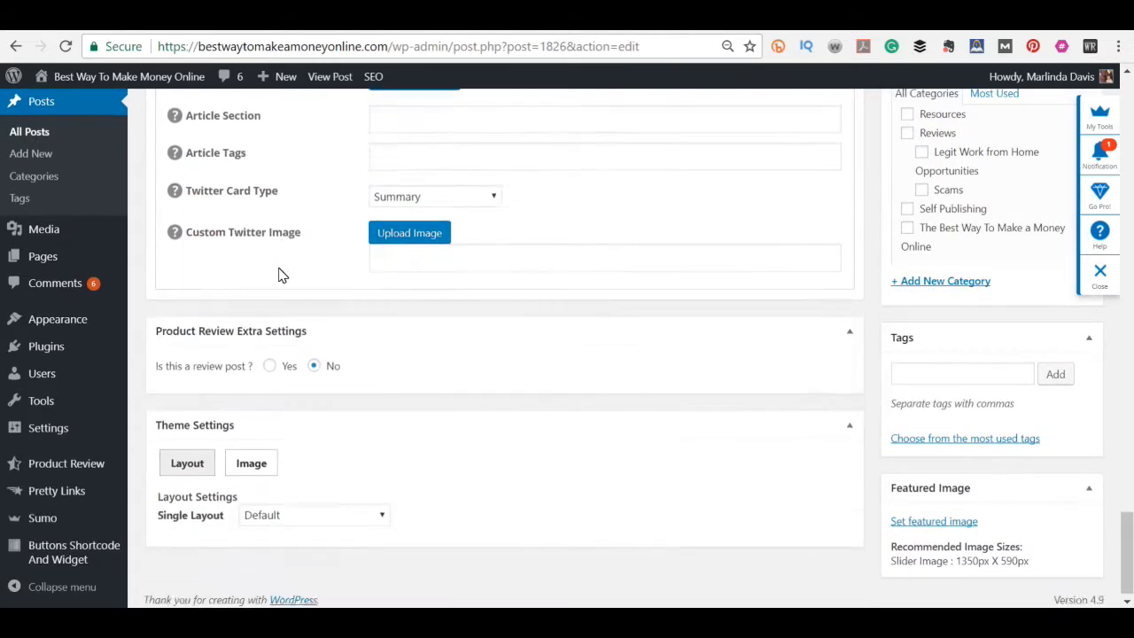
scroll(up, 3)
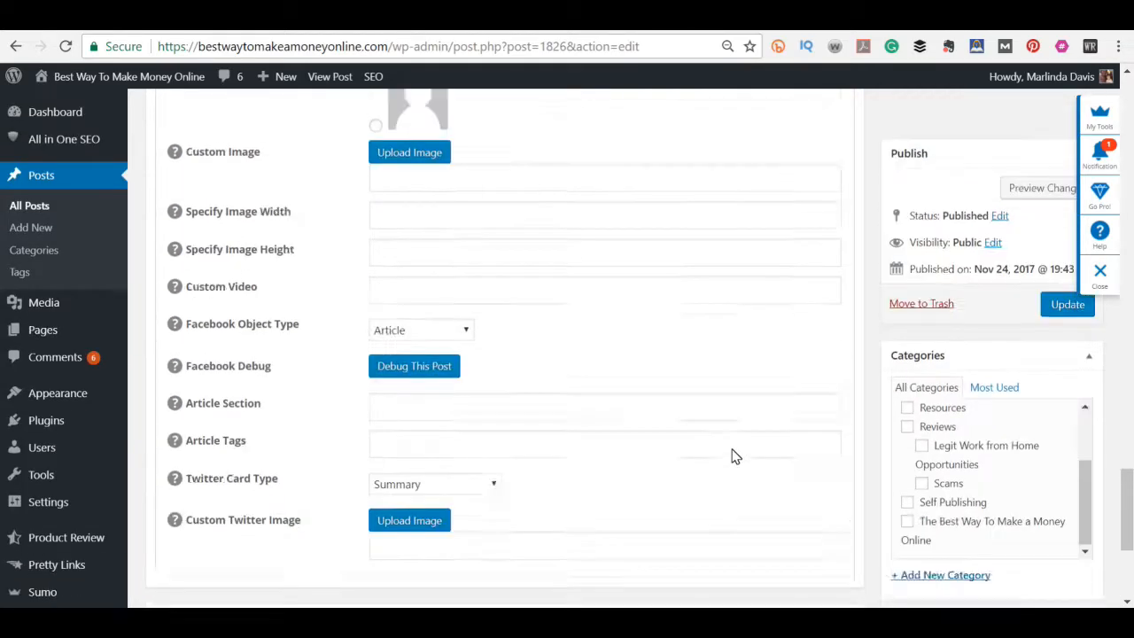
scroll(up, 3)
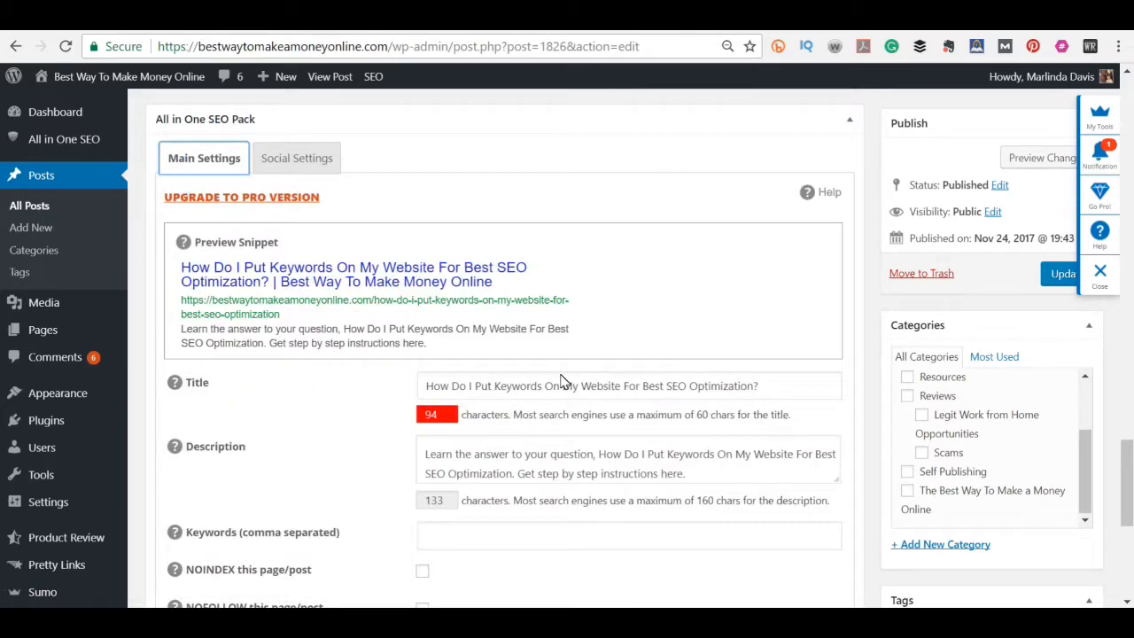
mouse_move(598, 443)
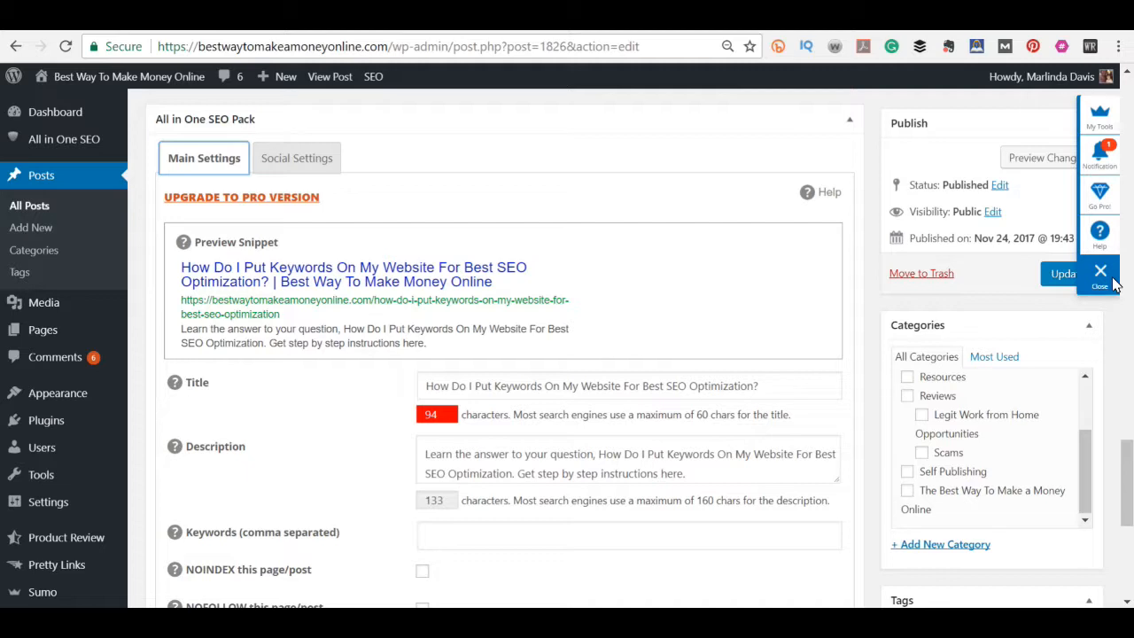
click(1063, 273)
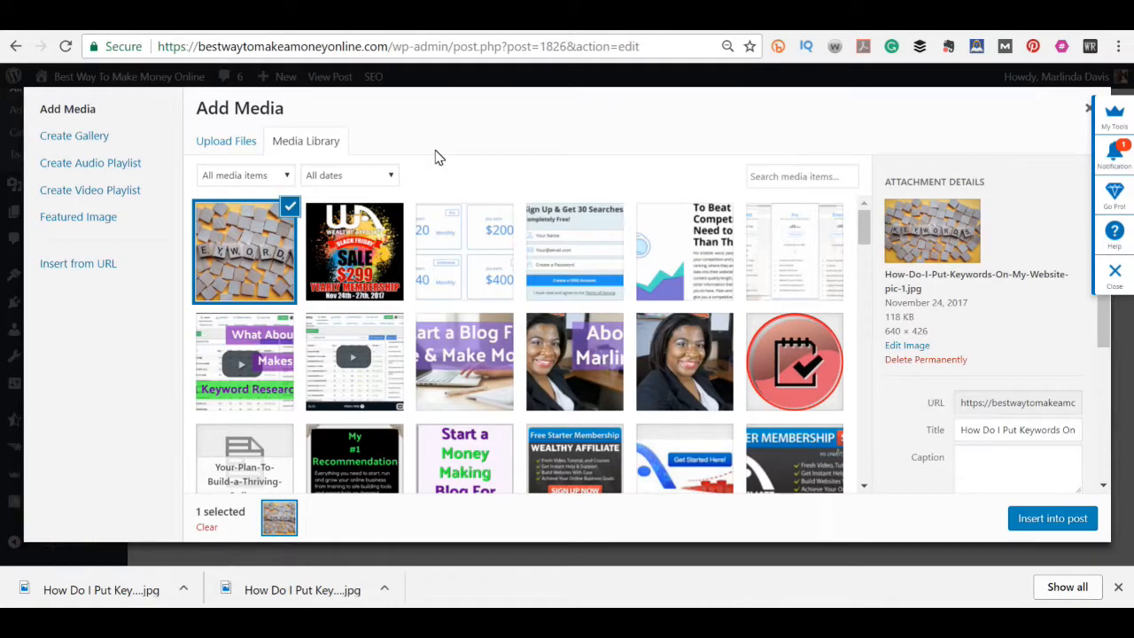
mouse_move(598, 122)
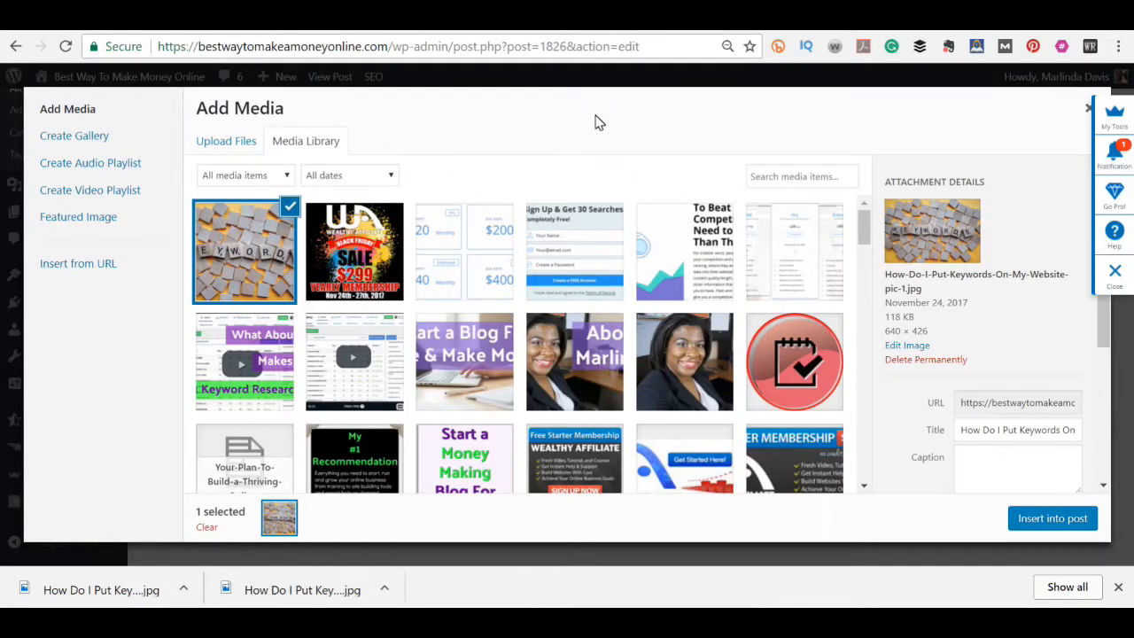
mouse_move(806, 280)
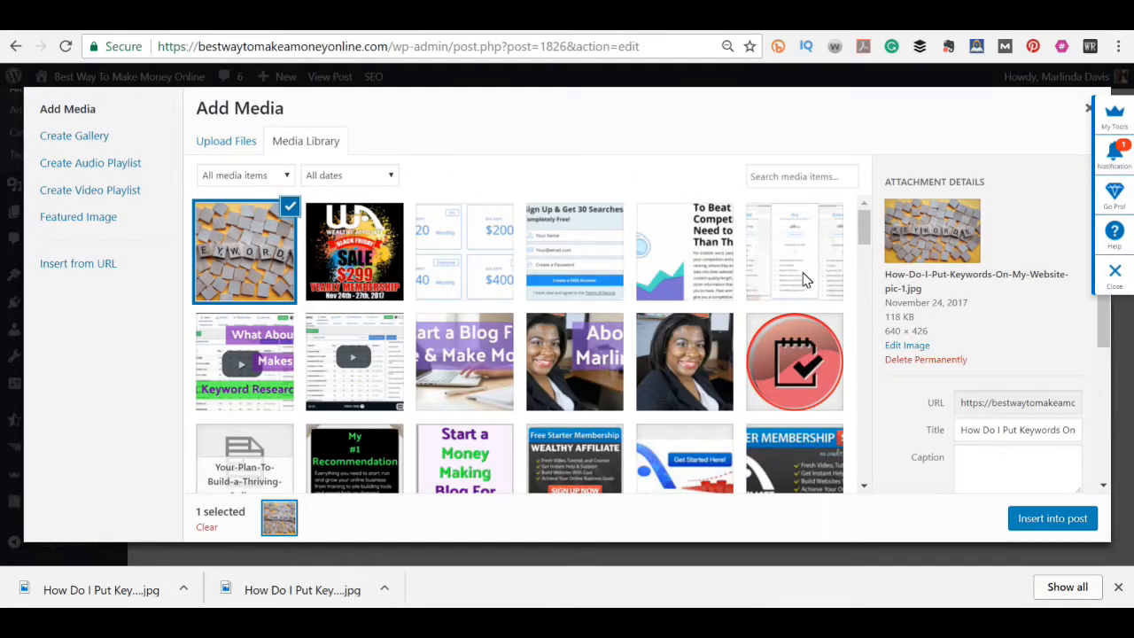
Step: Type the keyword phrase ending 'for best SEO Optimization' into the keywords image's Alt Text
scroll(down, 3)
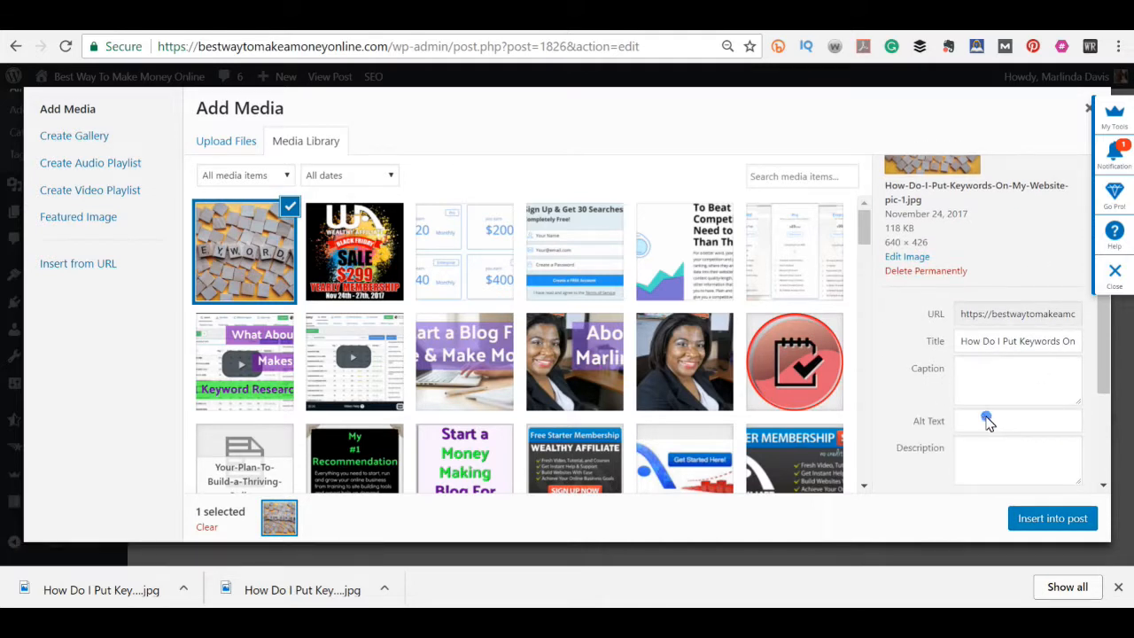
click(1018, 420)
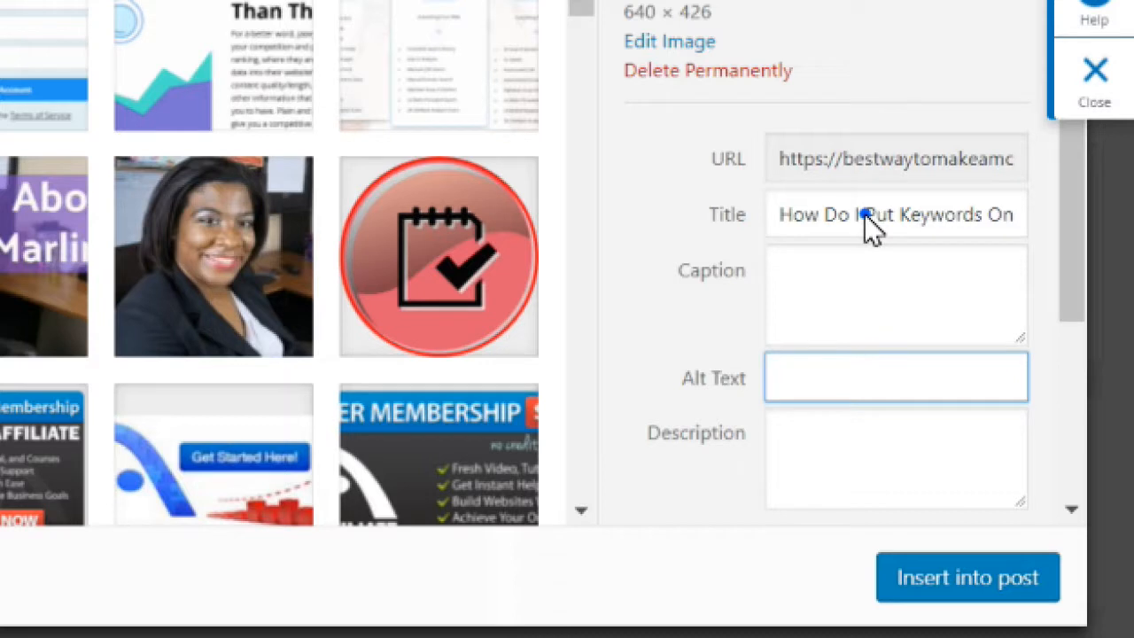
click(895, 376)
text(Keywords On My Website)
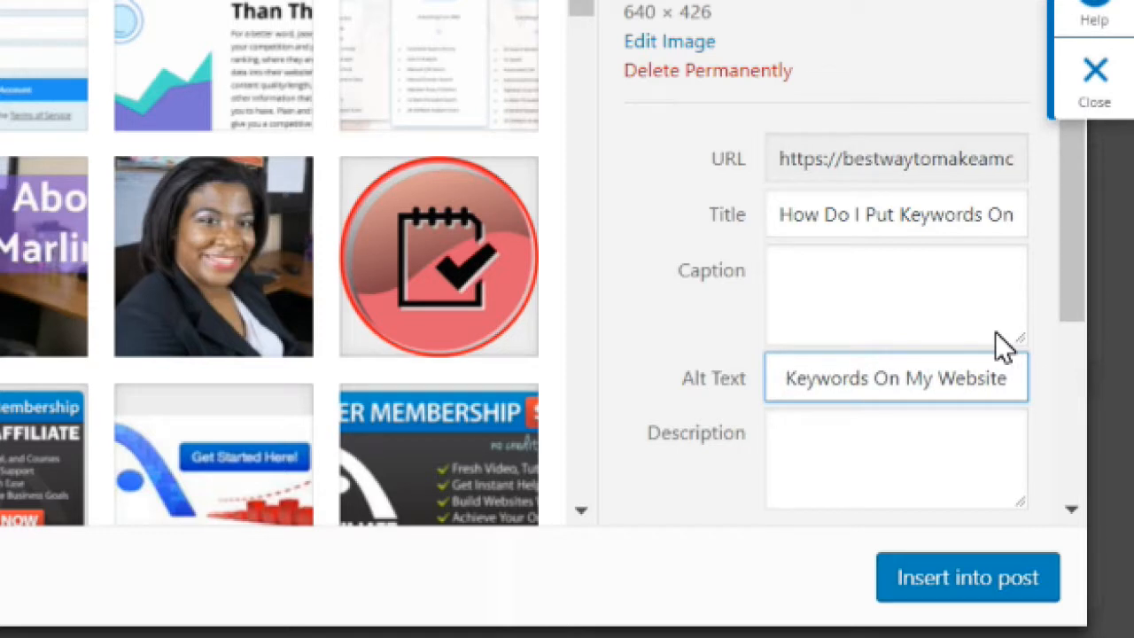
text(for best)
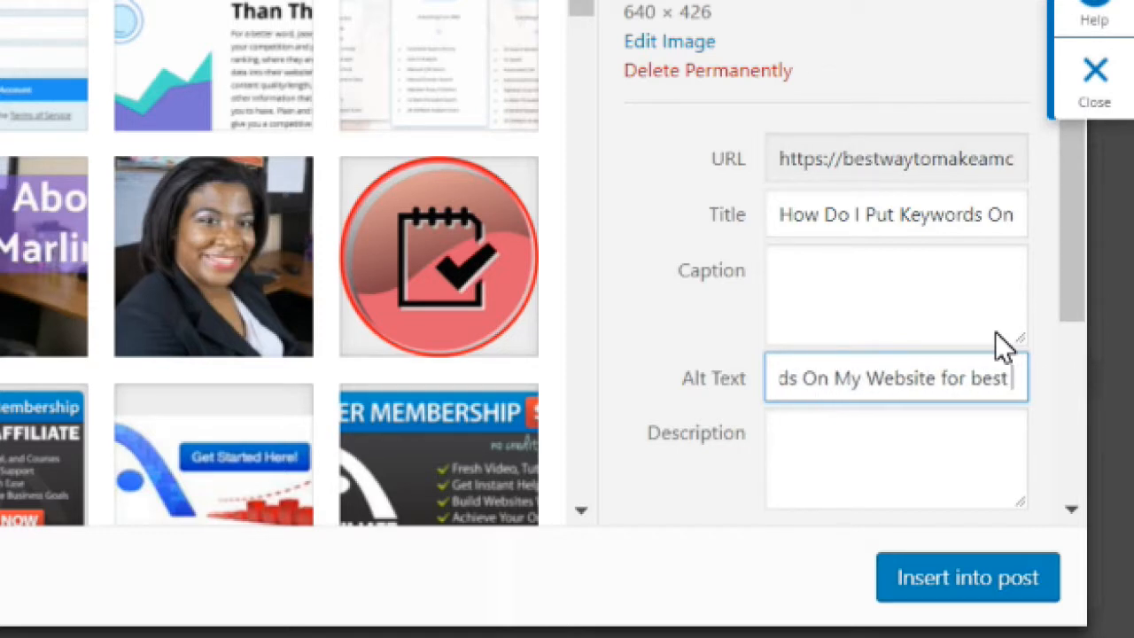
text(SEO Optimization)
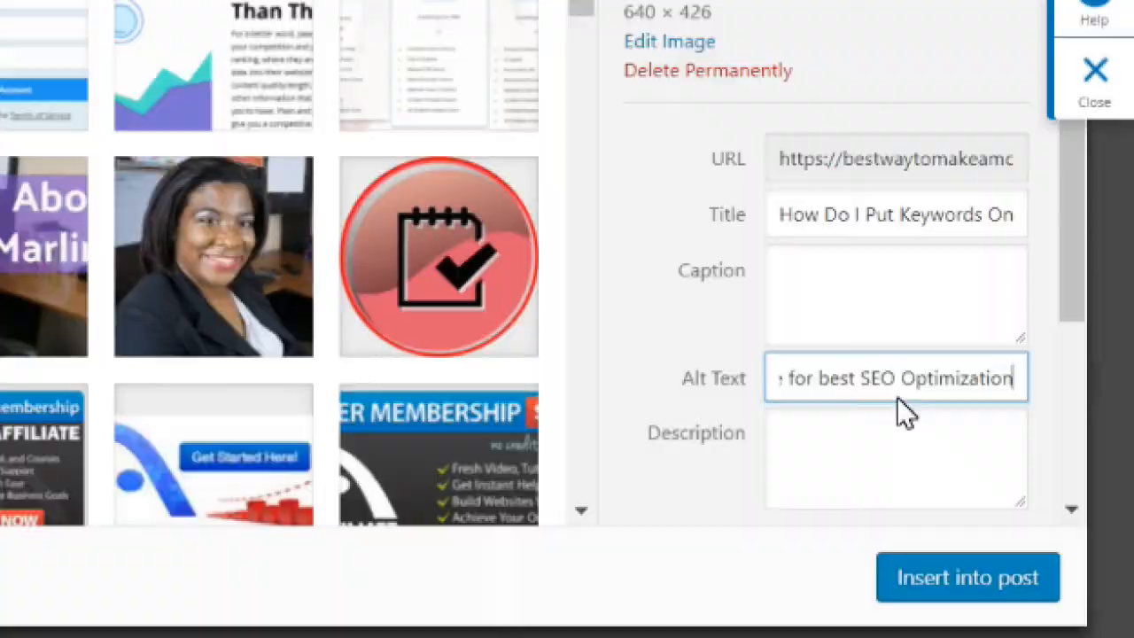
click(1094, 80)
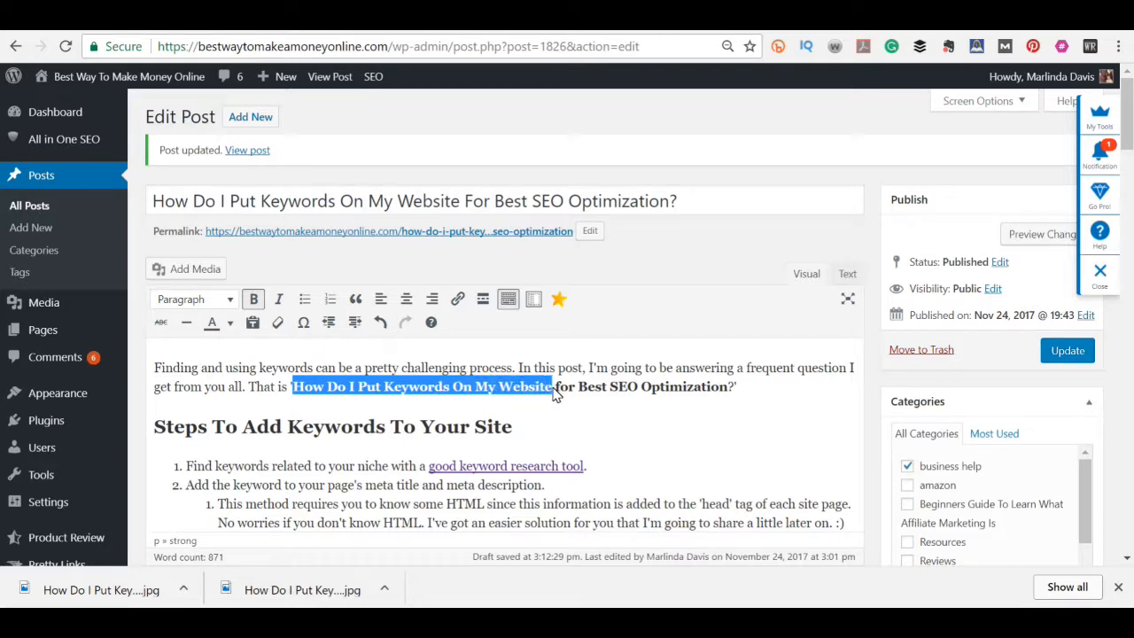
Step: Review the post content, then Update the published post
scroll(down, 3)
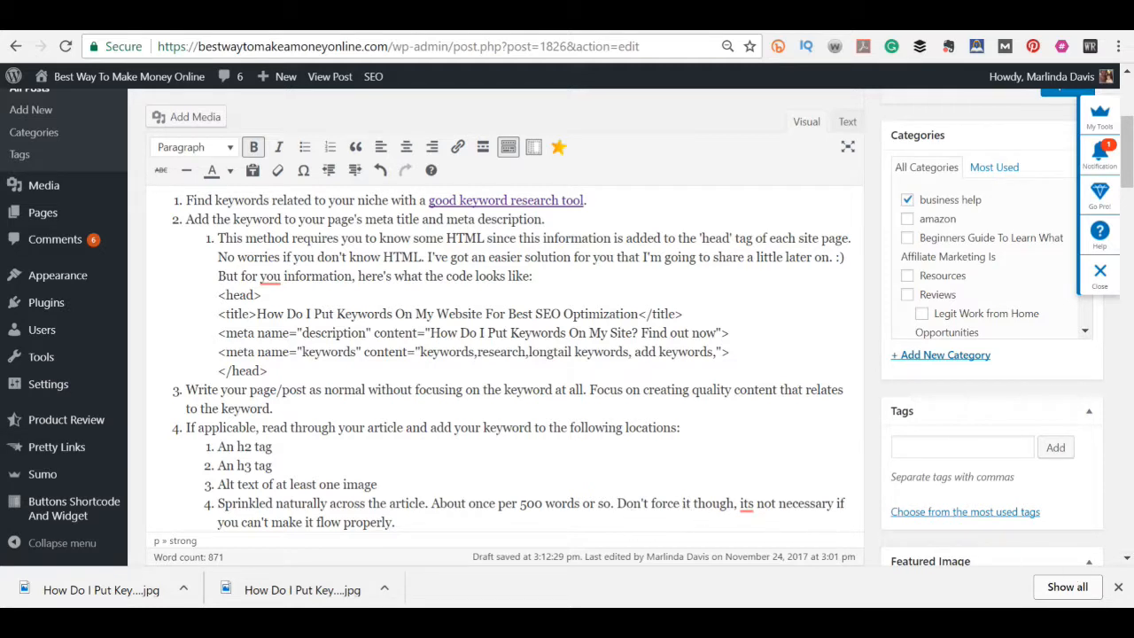
scroll(down, 3)
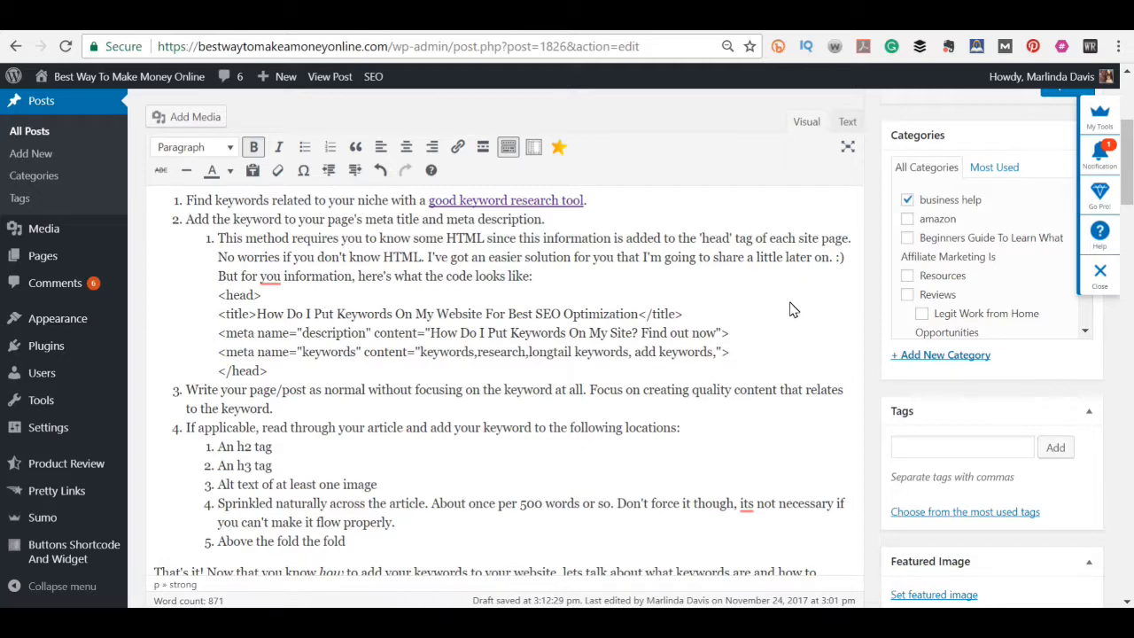
scroll(up, 3)
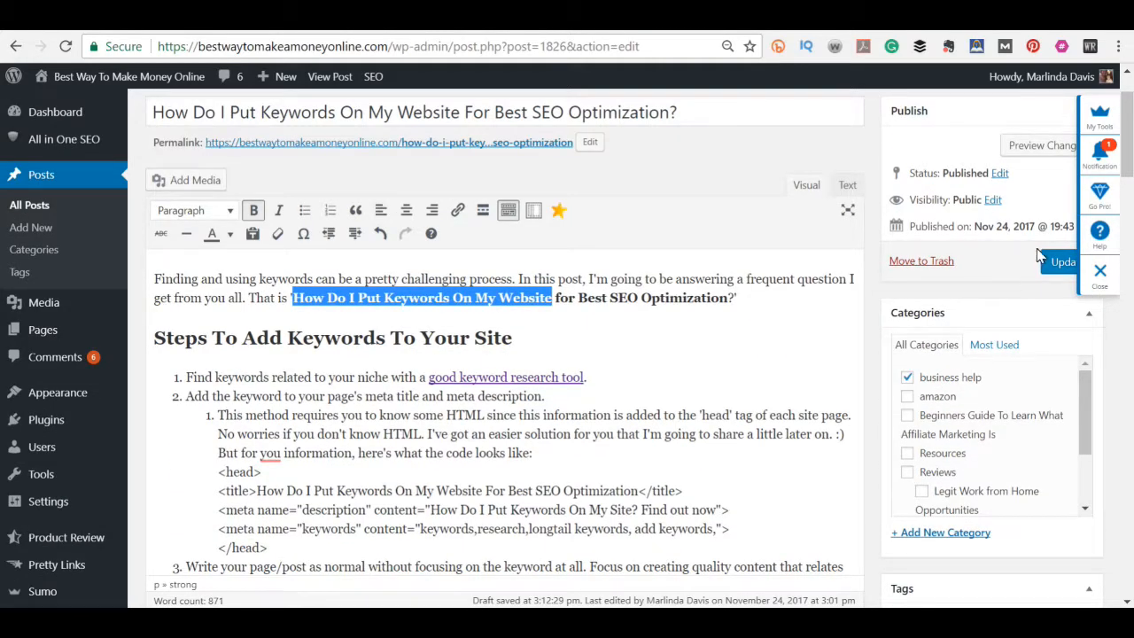
mouse_move(988, 262)
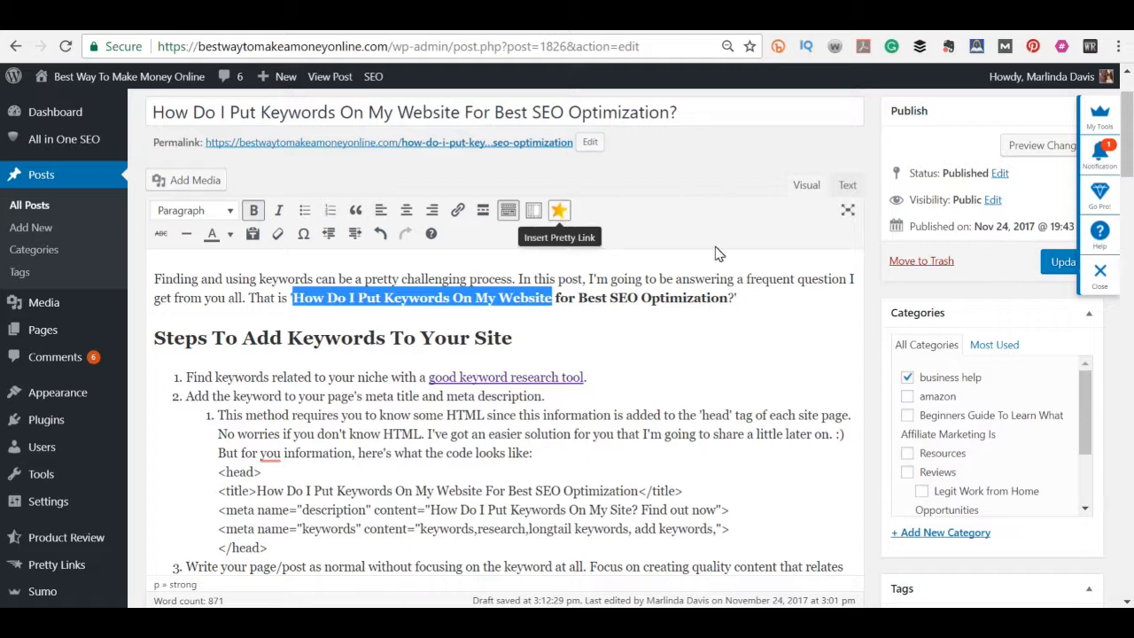
mouse_move(943, 243)
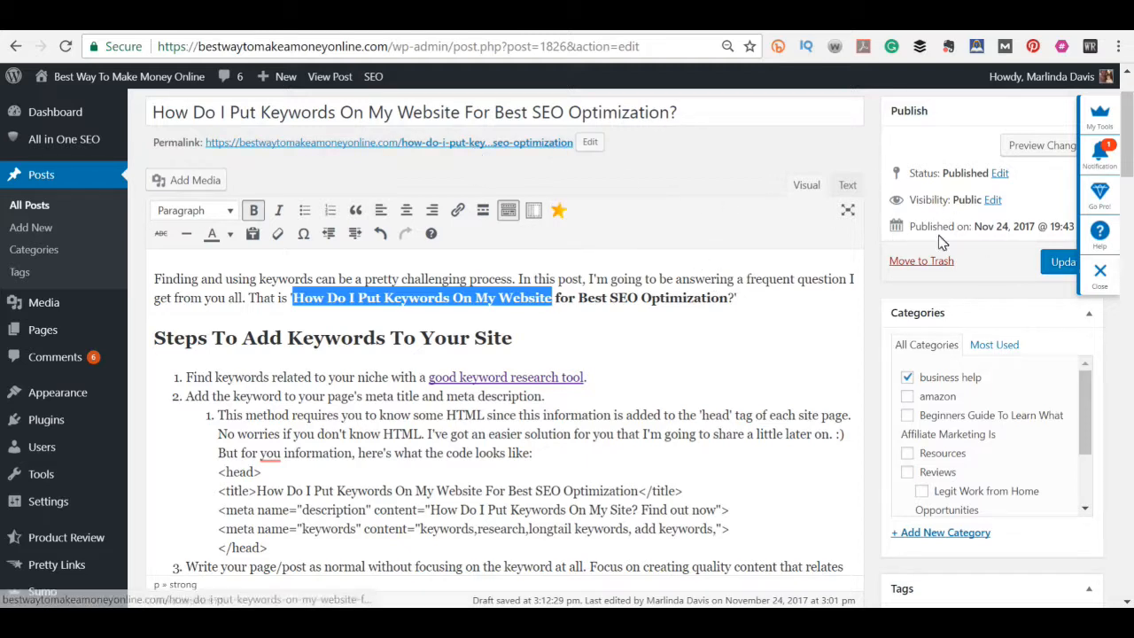
click(1063, 261)
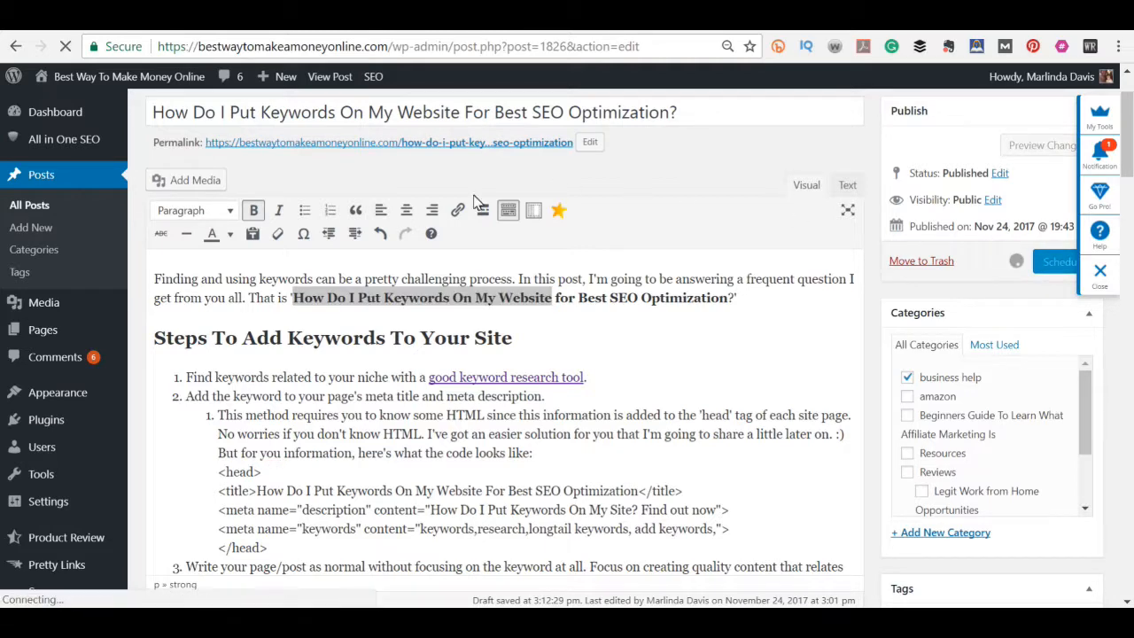
Step: View the live post and scroll through its steps list, contents box and keywords image
click(330, 77)
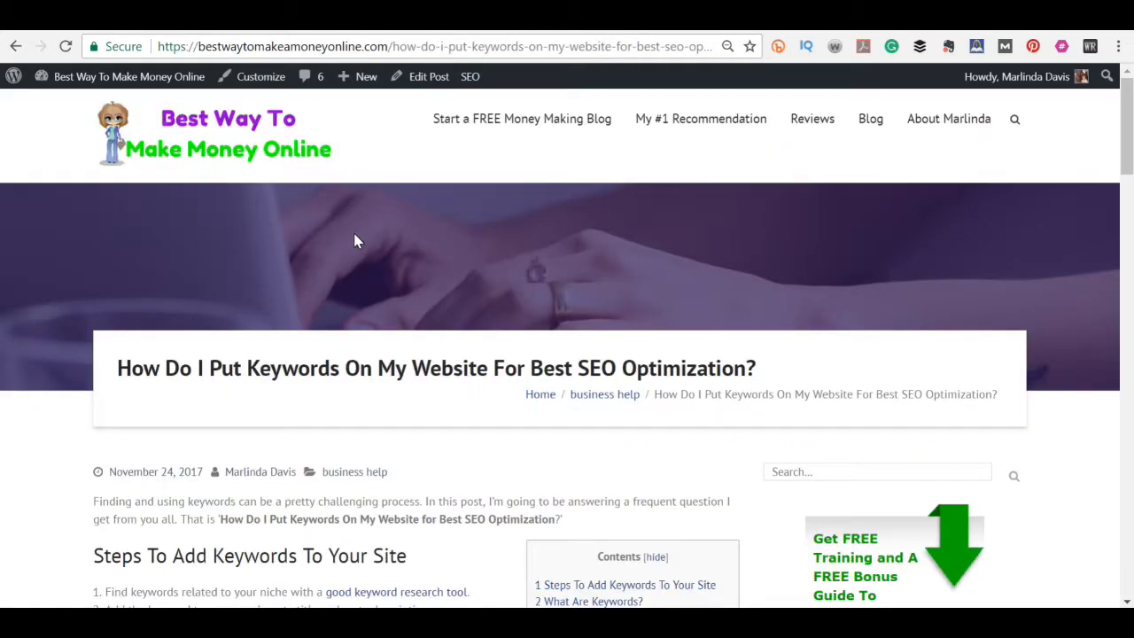
scroll(down, 3)
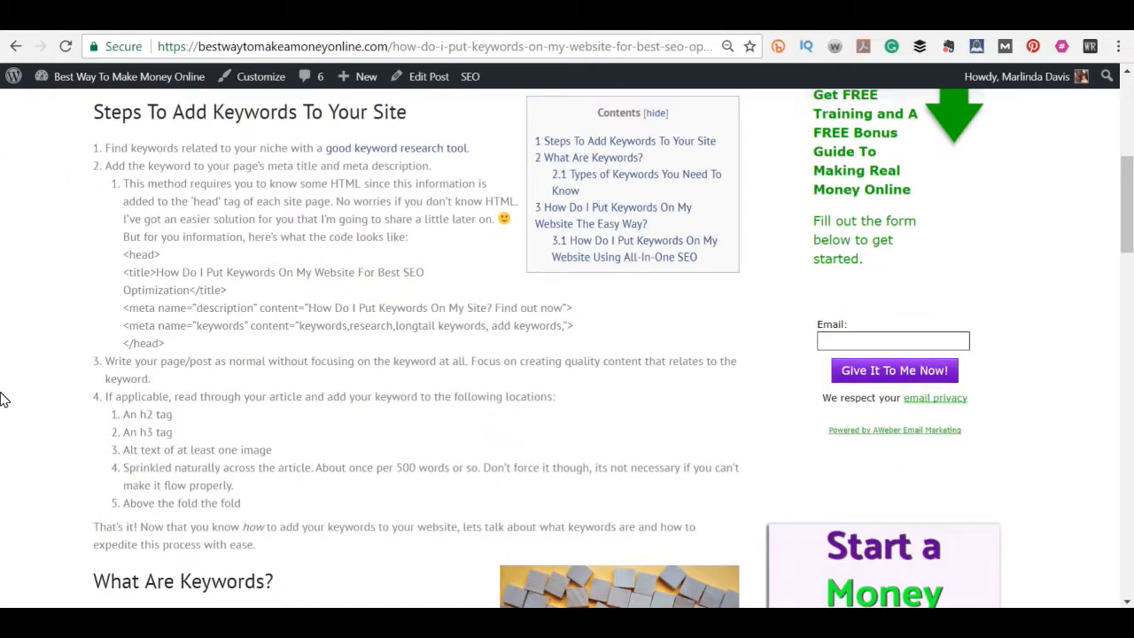
scroll(down, 3)
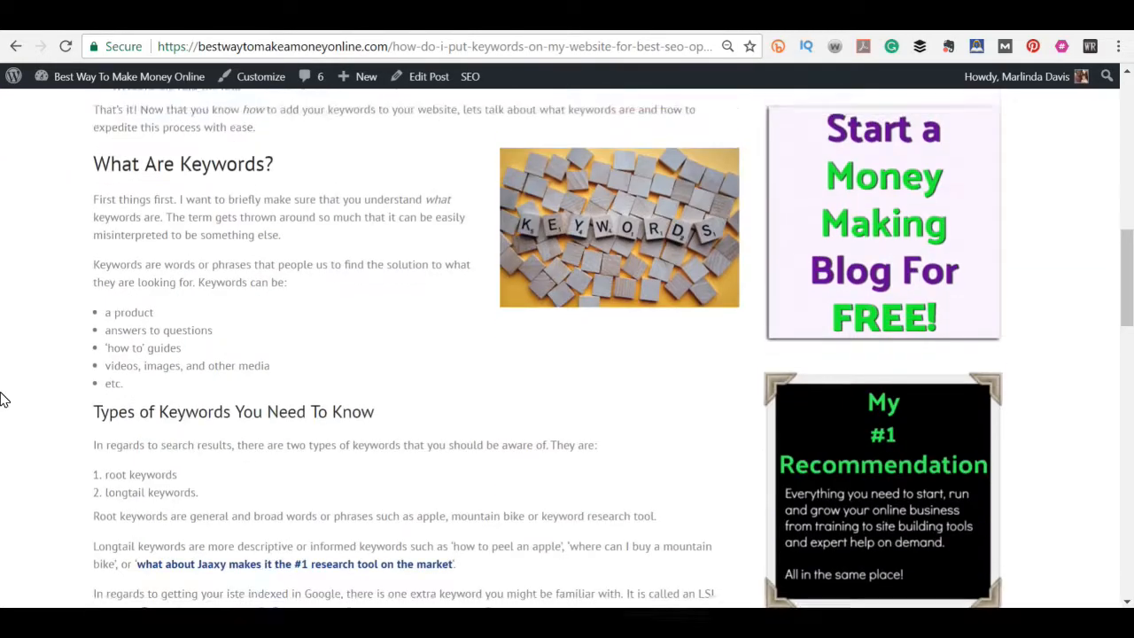
scroll(up, 3)
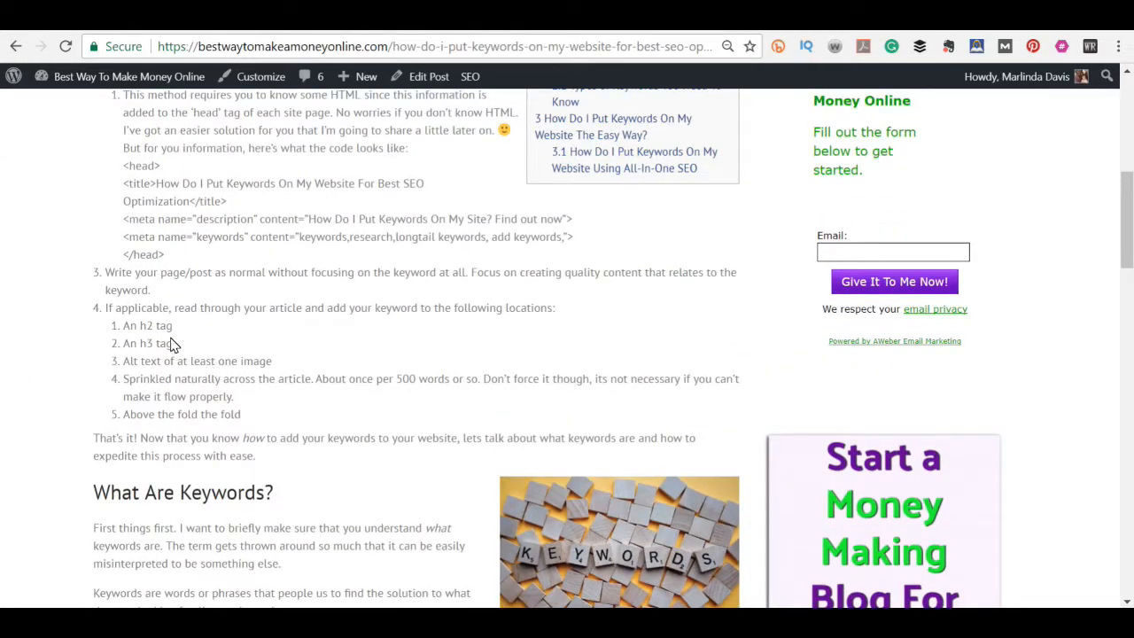
scroll(up, 3)
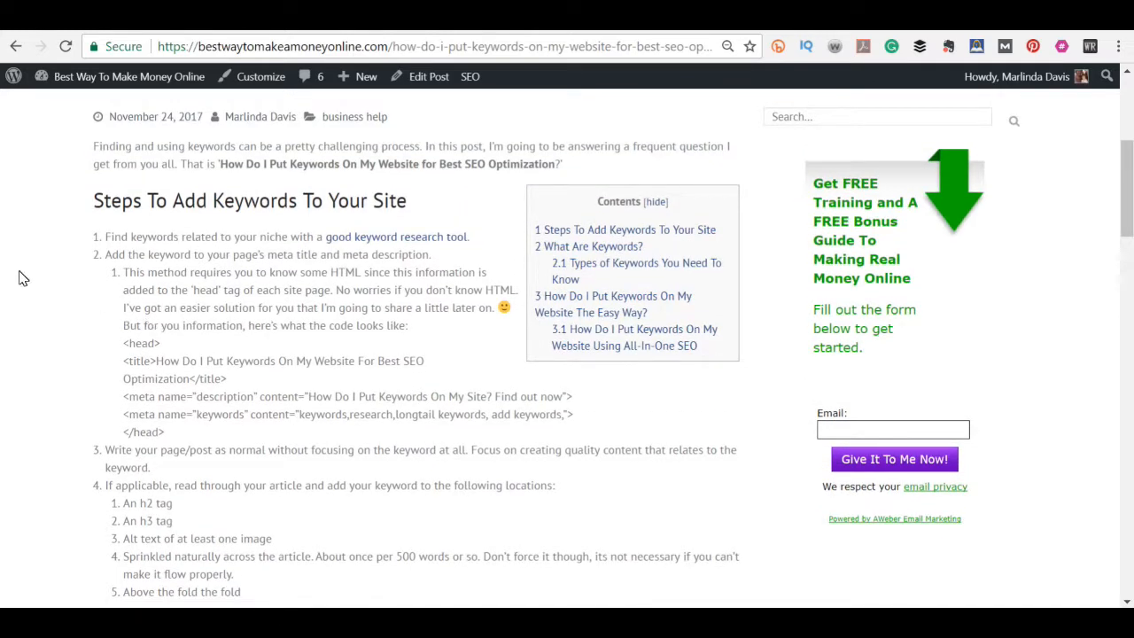